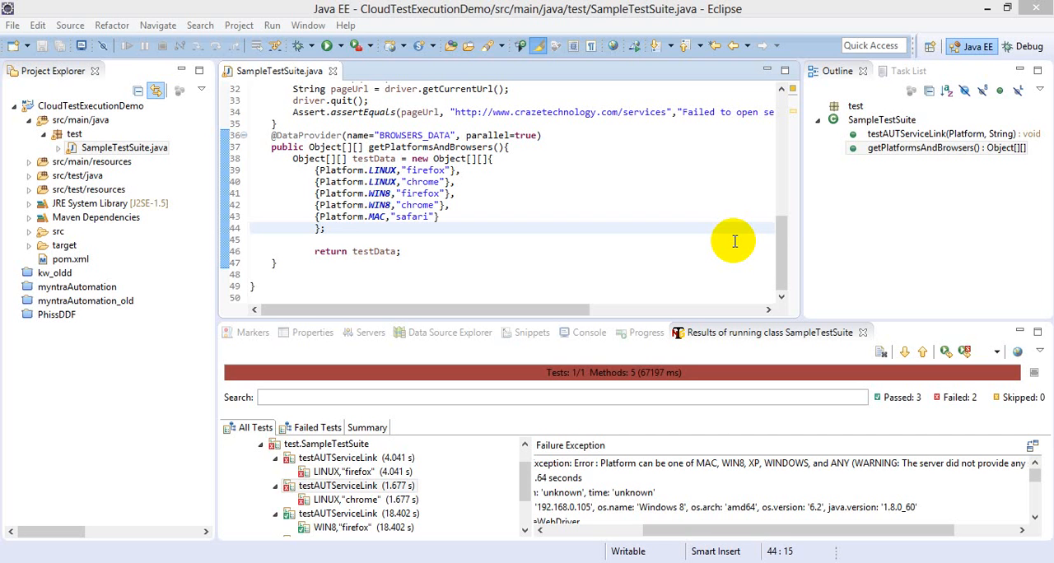
mouse_move(537, 270)
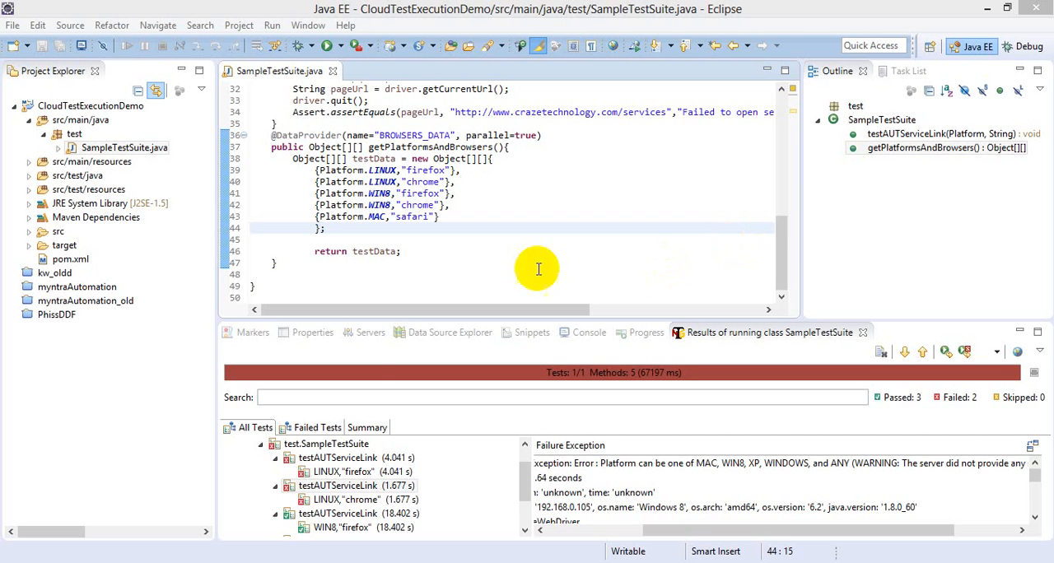
Create a new Java class SampleMobileTestSuite in the test package via New > Class.
right_click(124, 148)
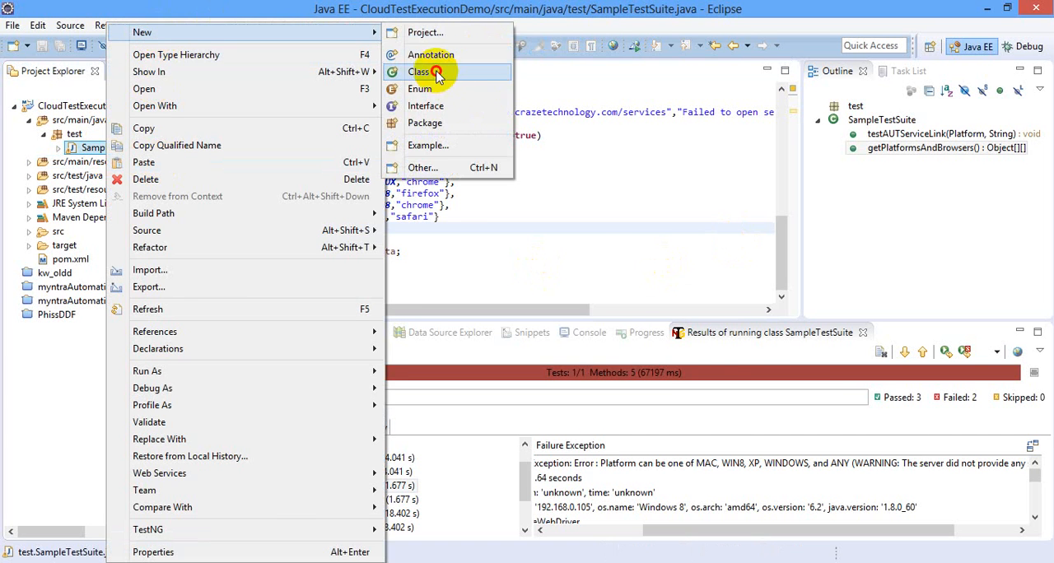
left_click(419, 73)
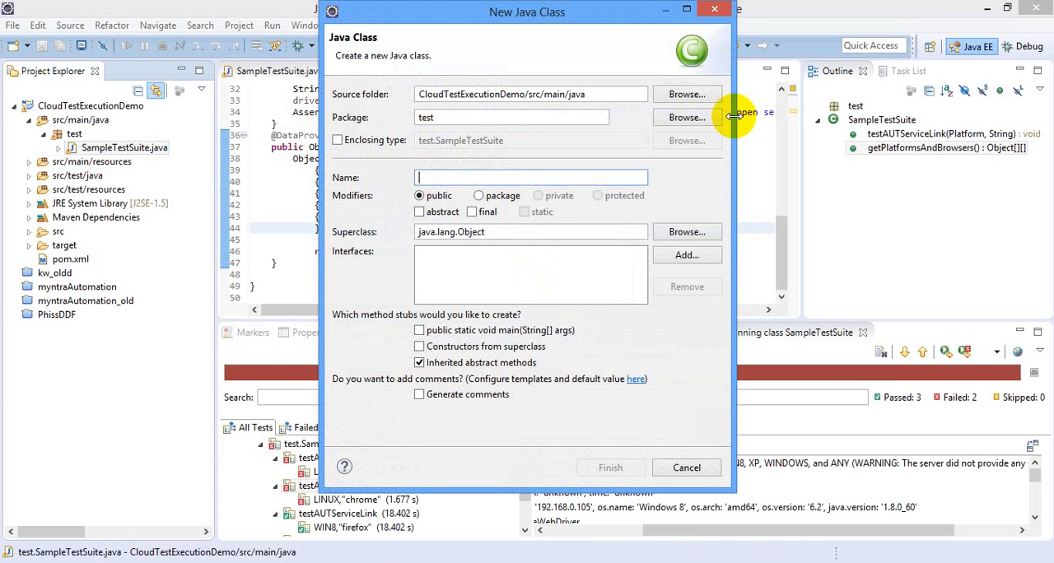
type("SampleMobileTestSuite")
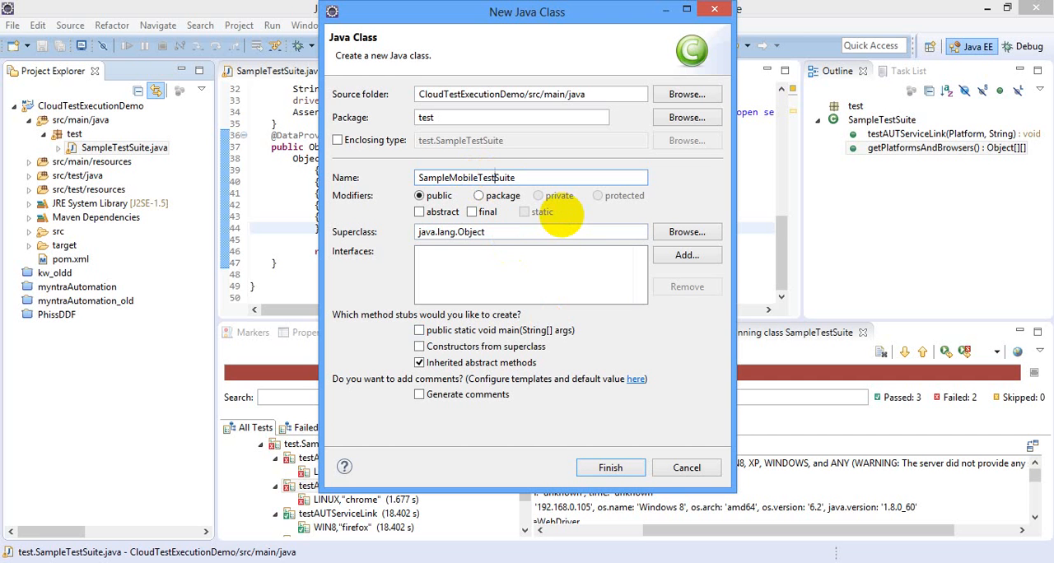
left_click(609, 467)
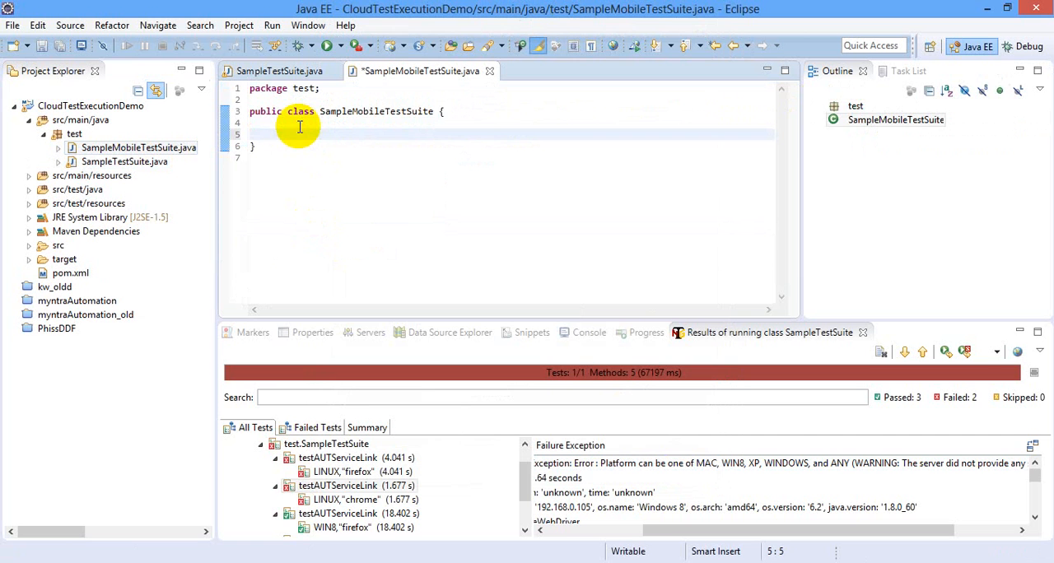
type("@Test")
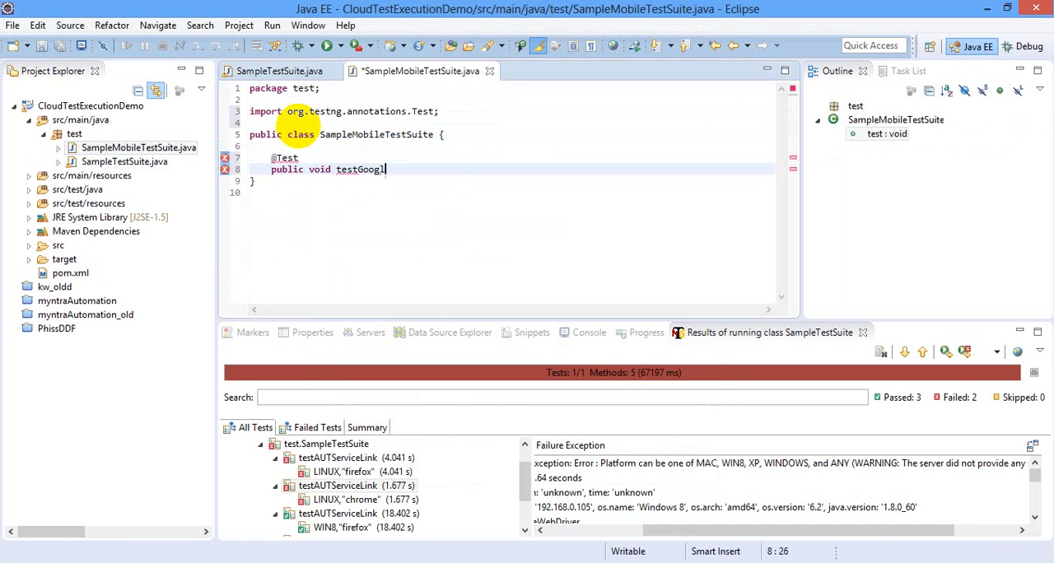
type("eSearch")
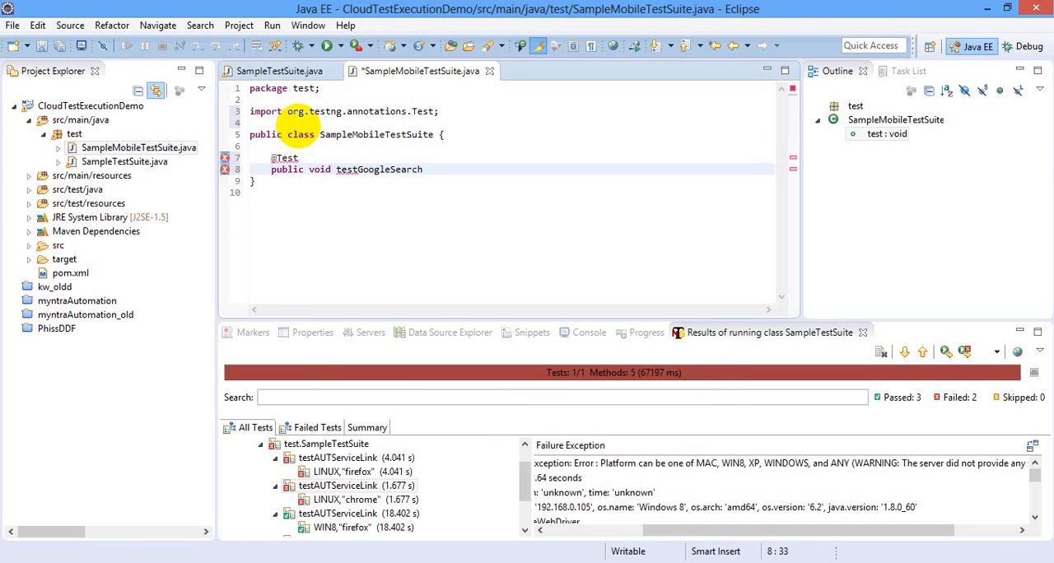
type("(){")
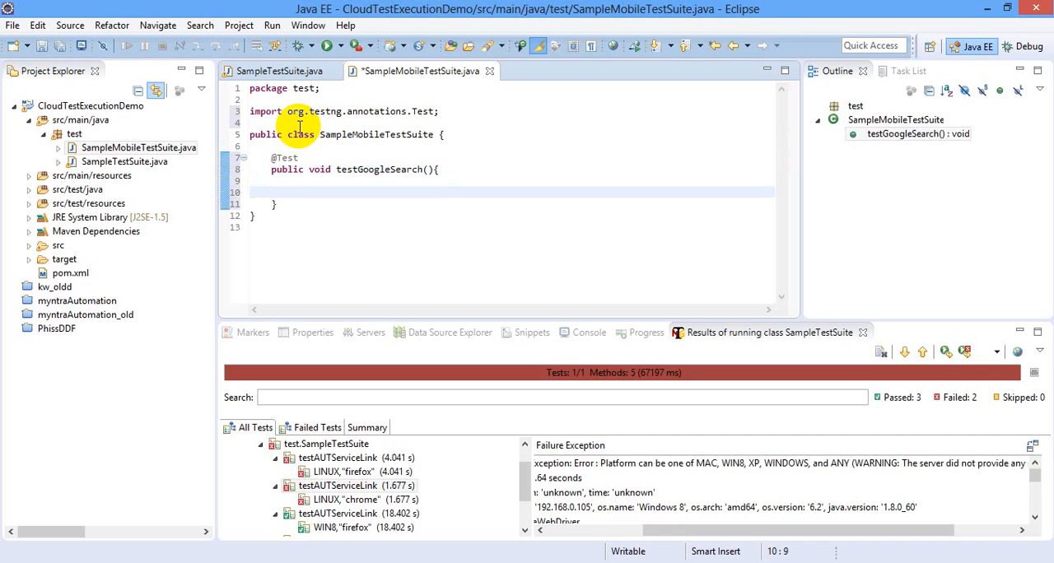
left_click(293, 192)
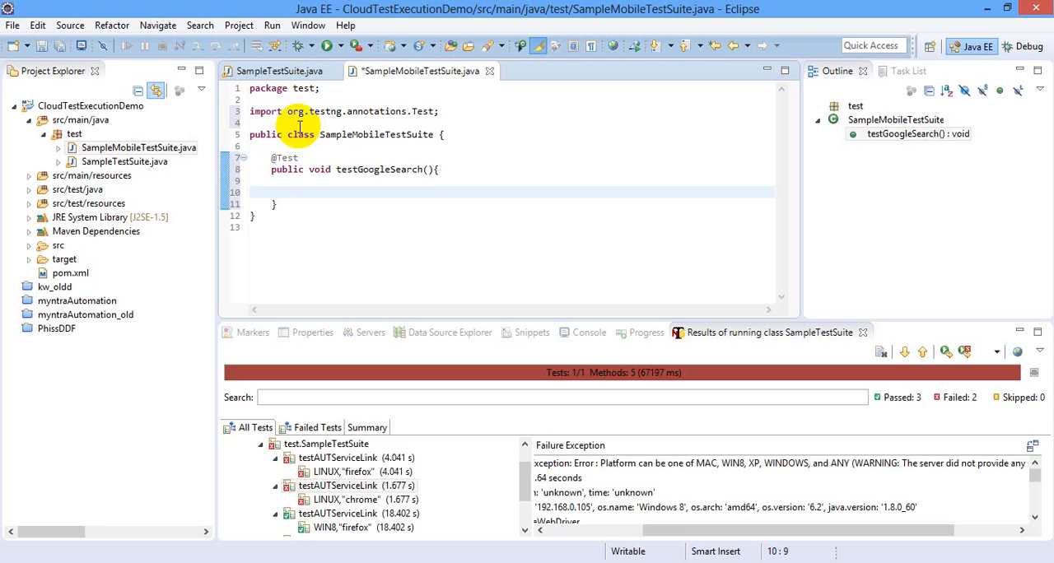
left_click(125, 161)
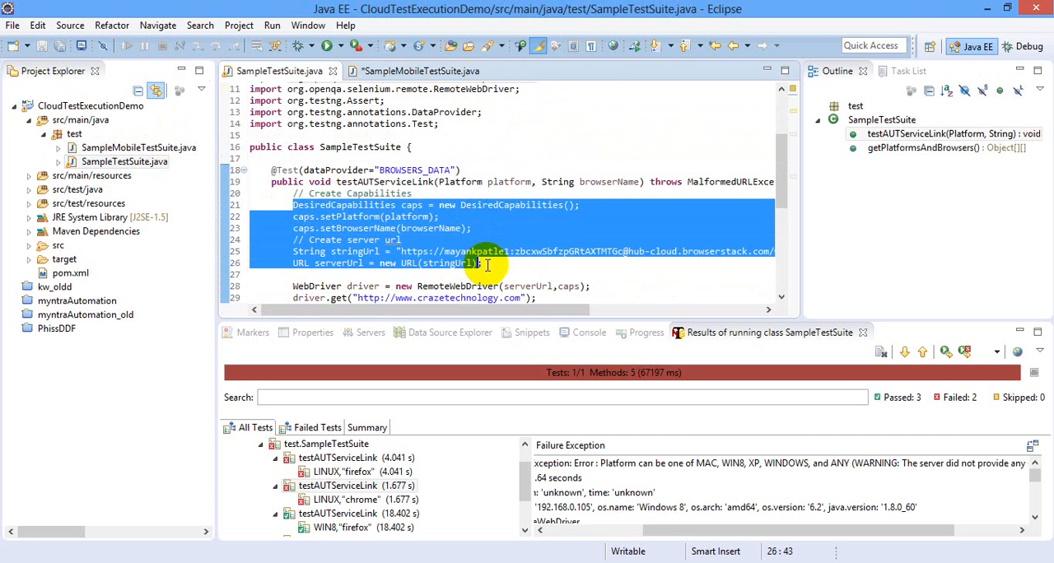
Paste the capabilities into testGoogleSearch with Platform.MAC, browser "iPhone" and device "iPhone 5".
left_click(415, 71)
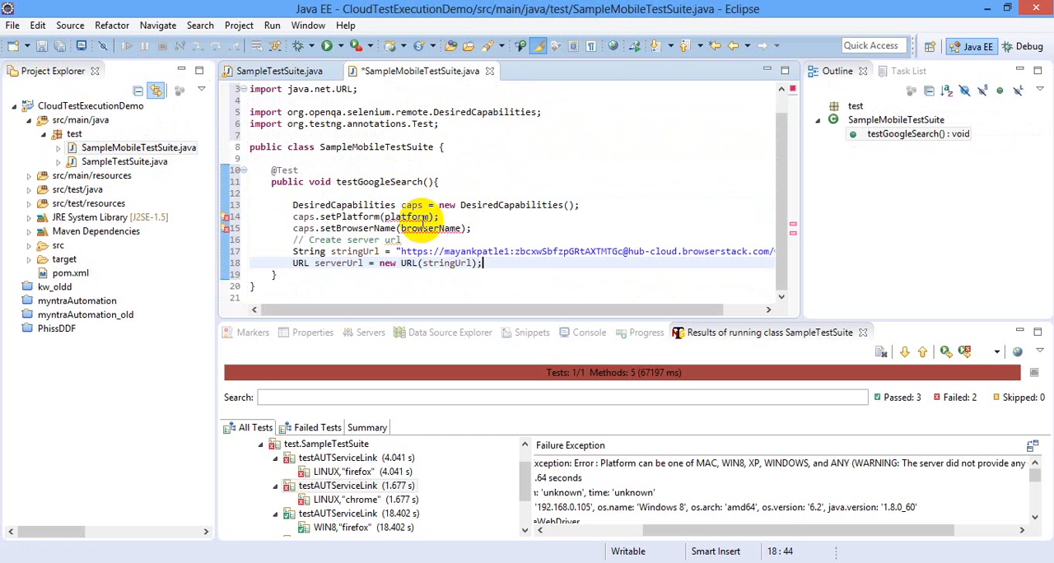
double_click(408, 217)
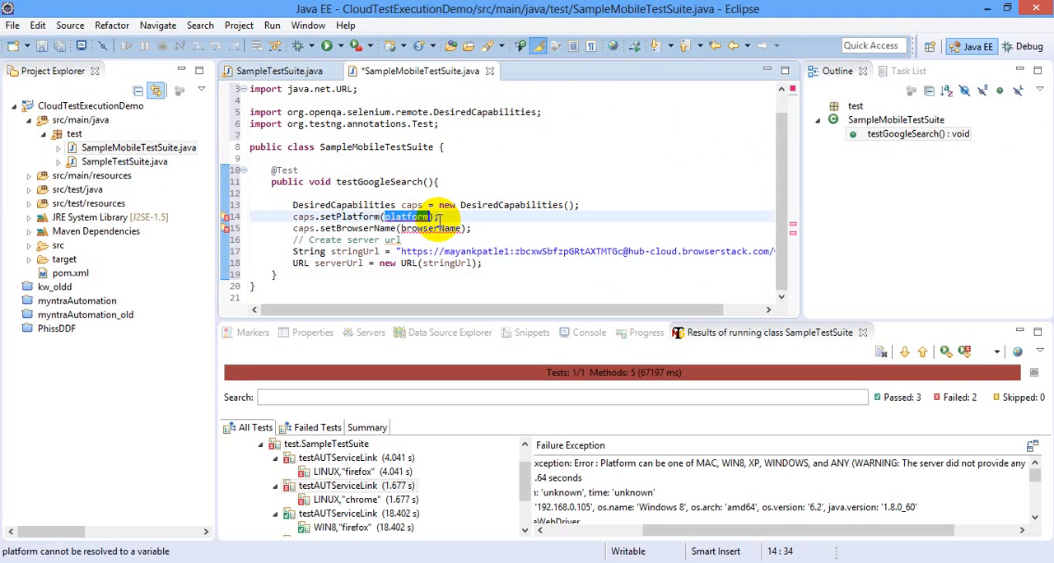
key("Delete")
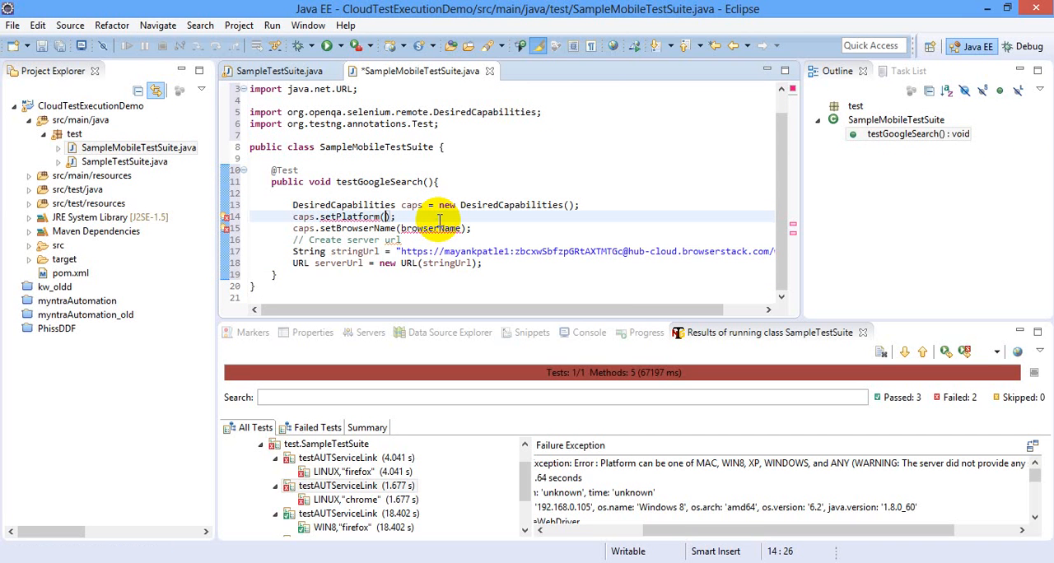
type("Pla")
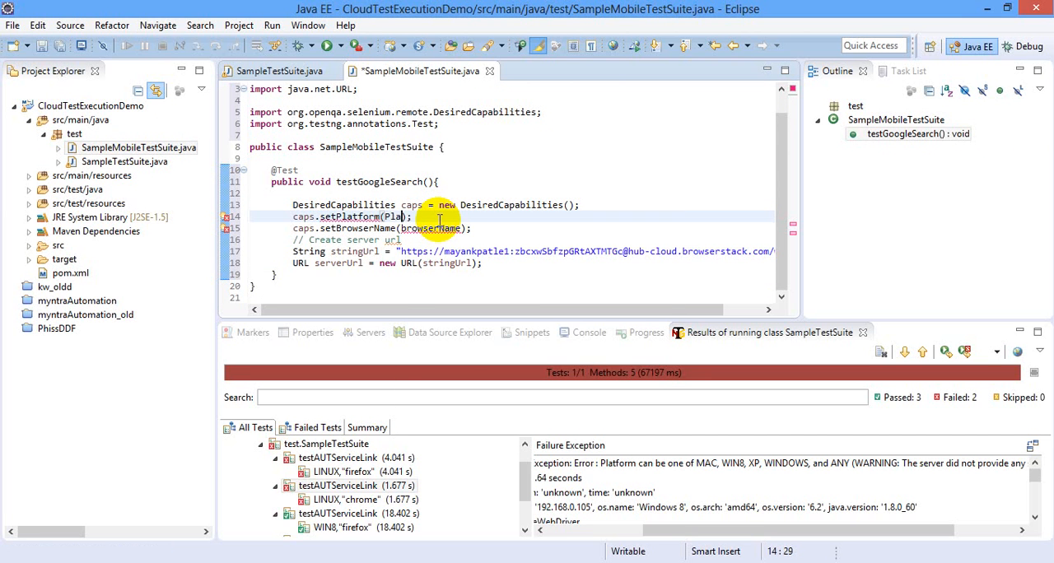
type("Platform.MAC")
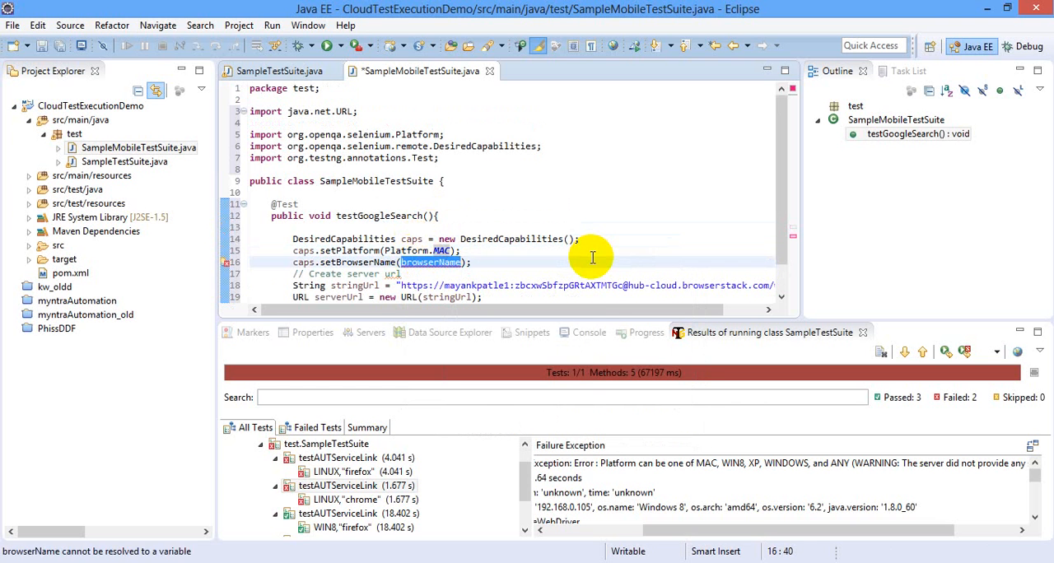
type("iPhone\"")
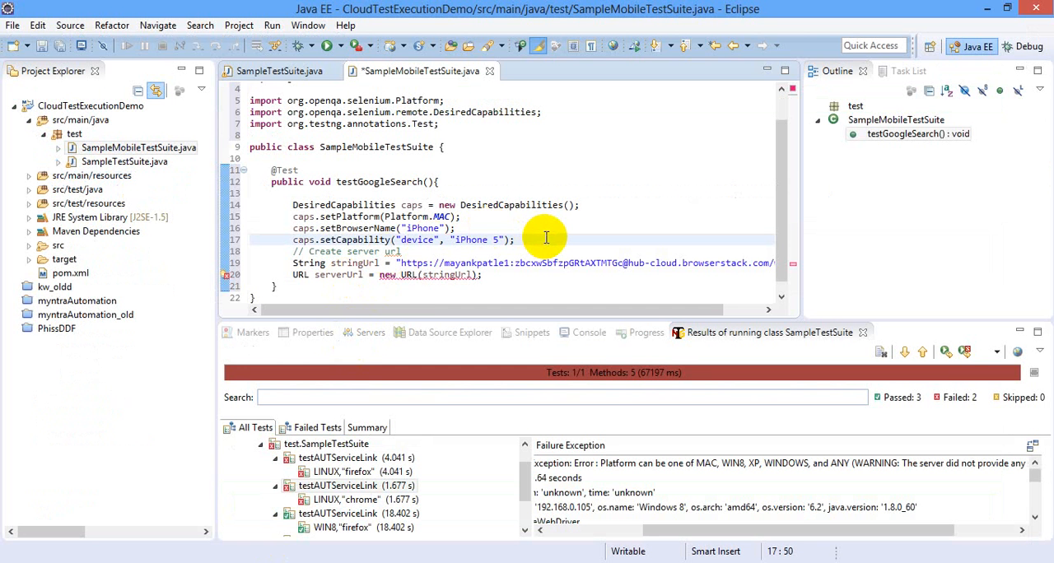
scroll("up", 3)
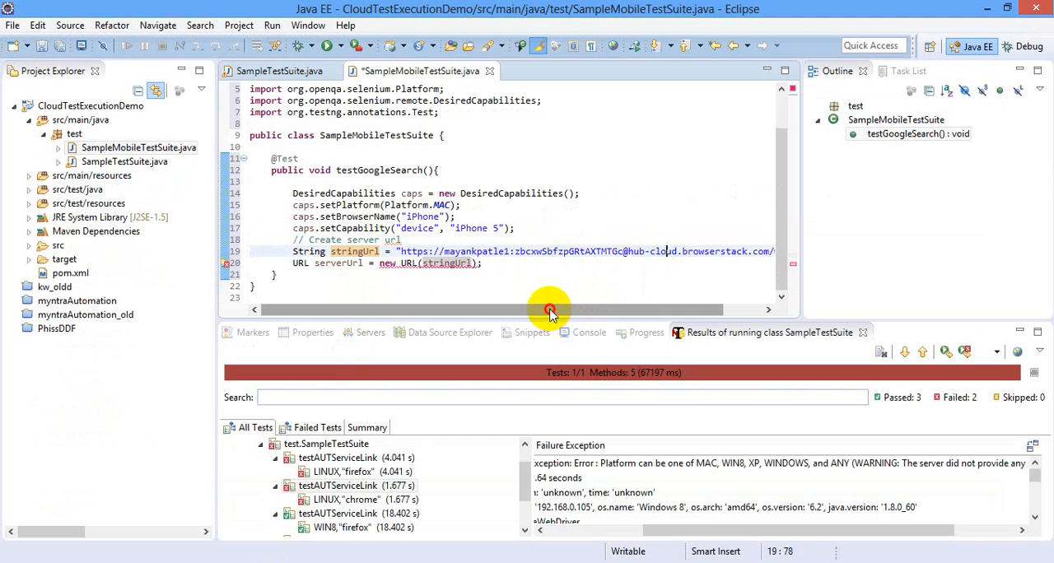
Apply the quick fix so testGoogleSearch throws MalformedURLException for the URL line.
left_click_drag(550, 310, 671, 321)
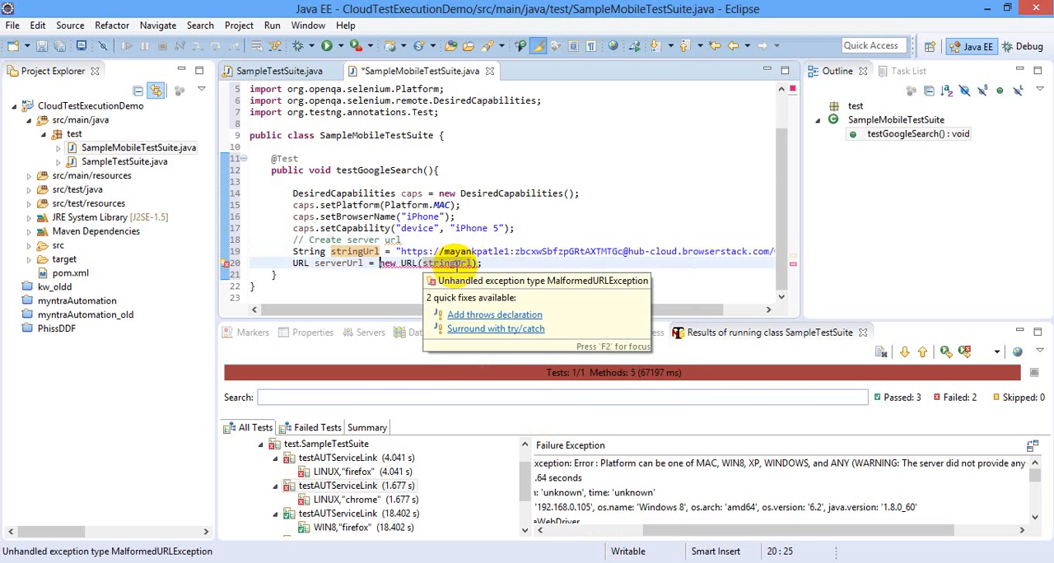
left_click(494, 314)
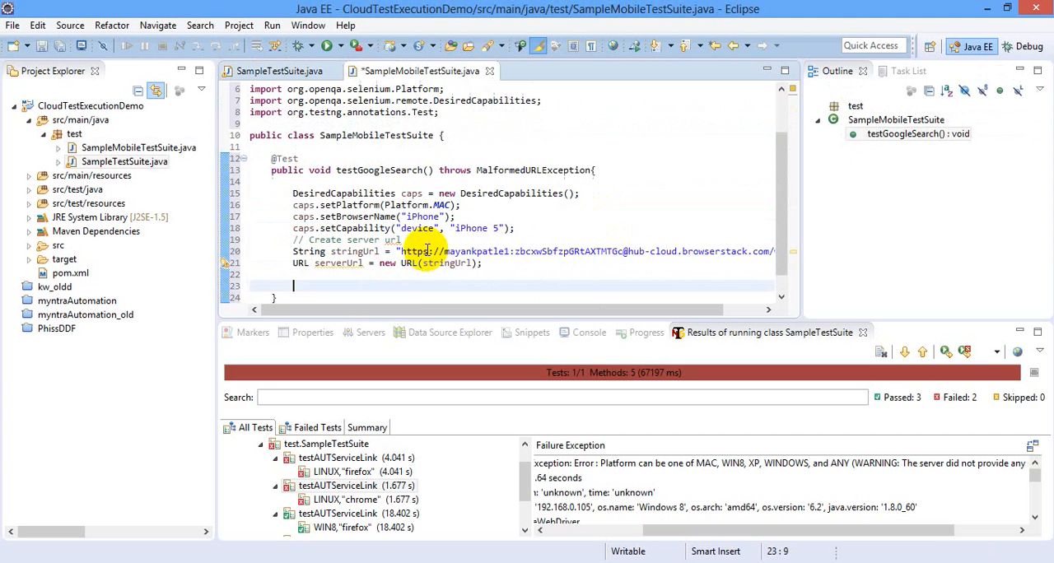
type("WebDriver driver = new RemoteWebDriver(serverUrl,caps);")
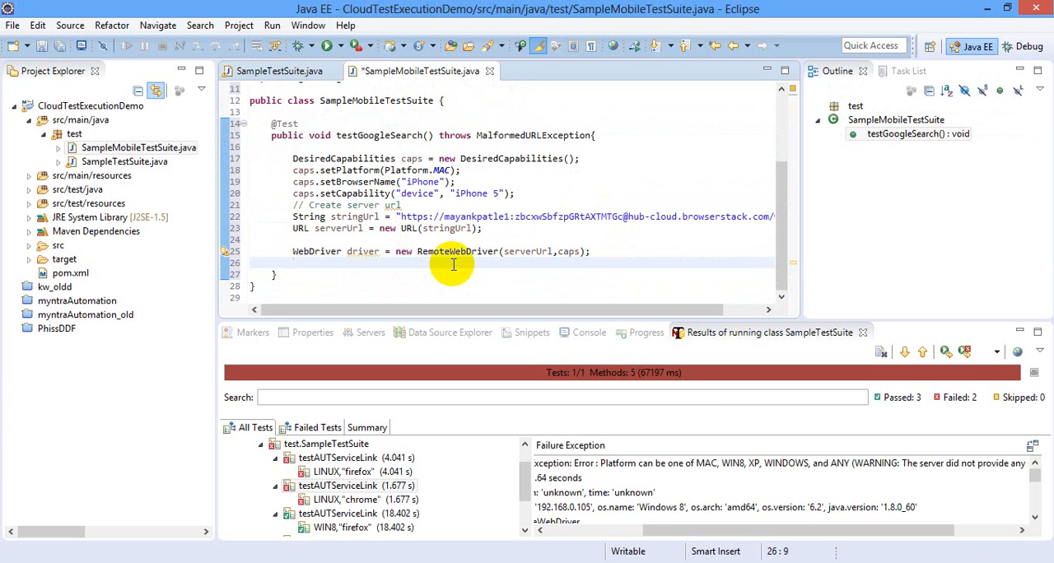
type("driver.get(\"\");")
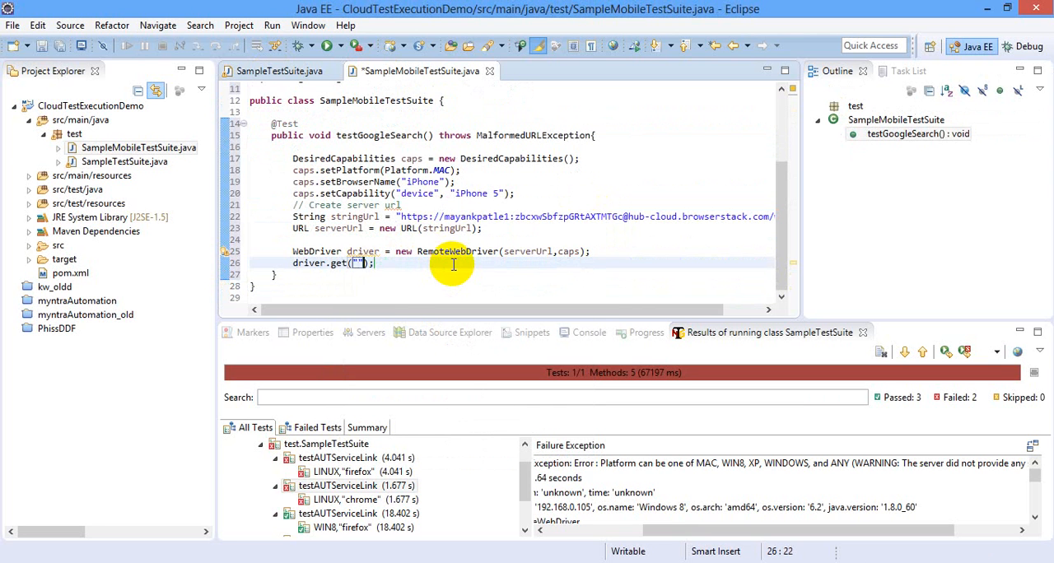
type("http://")
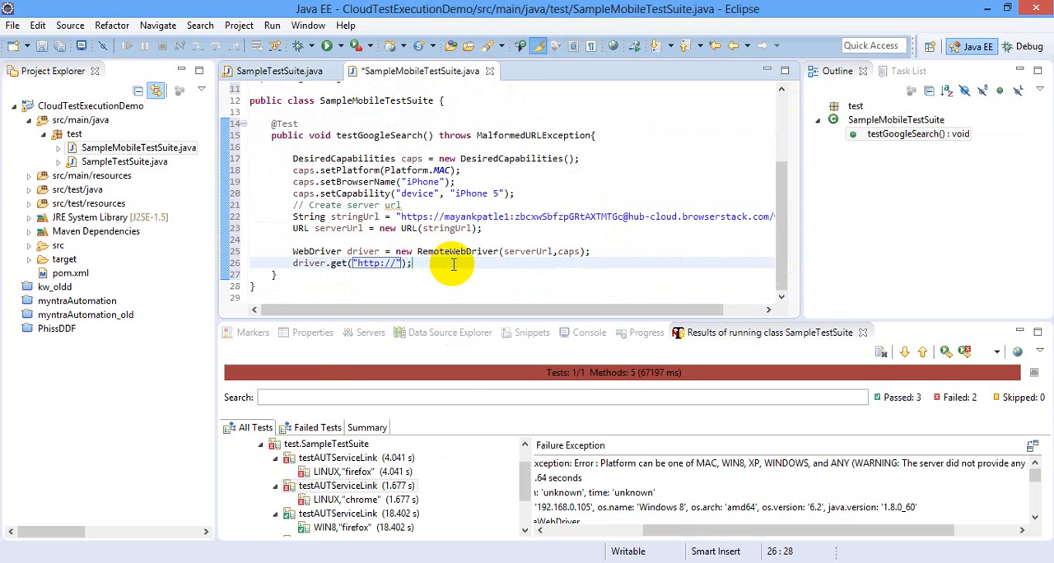
type("www.g")
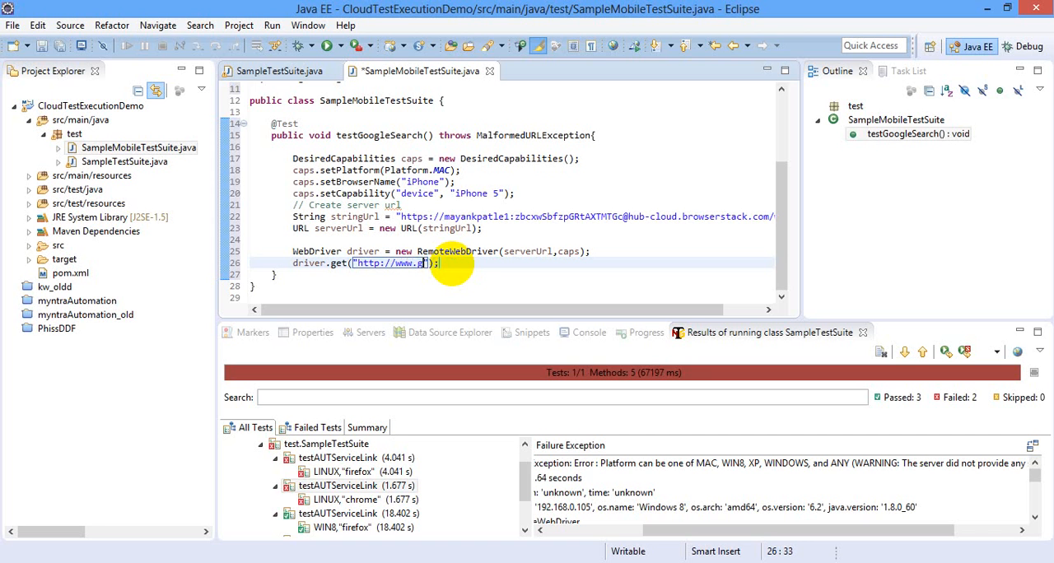
type("oogle.com")
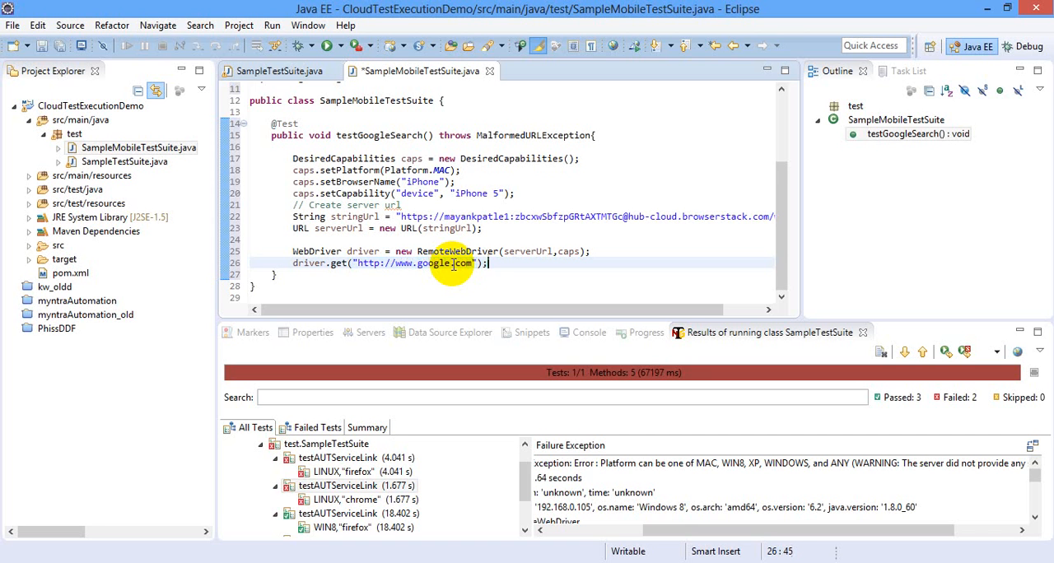
Send "Vikas Thange Blog" to the element found By.name("q").
type("driver.fi")
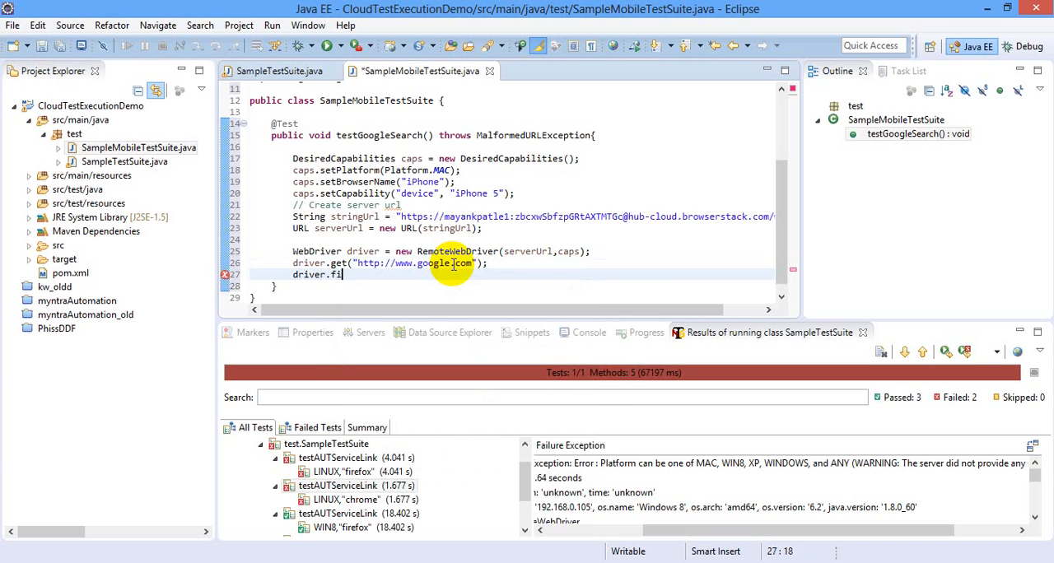
type("ndElement()")
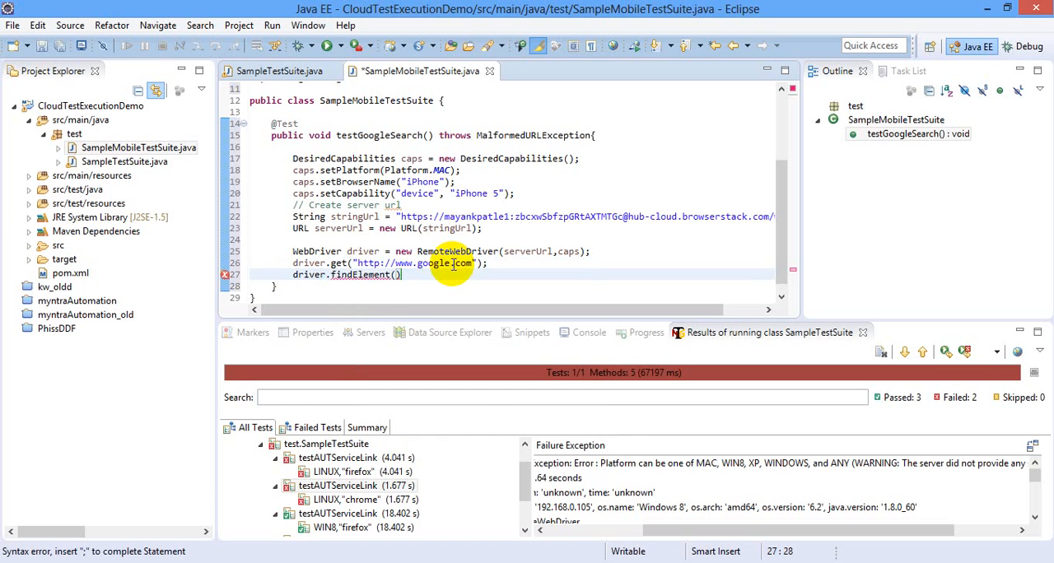
type("\"\"")
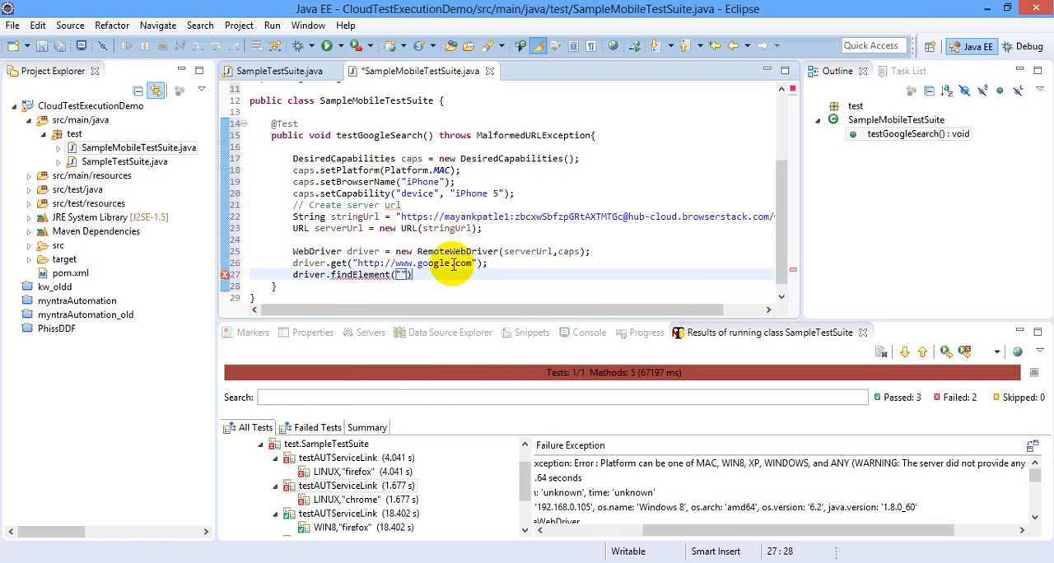
type("By.name(\"")
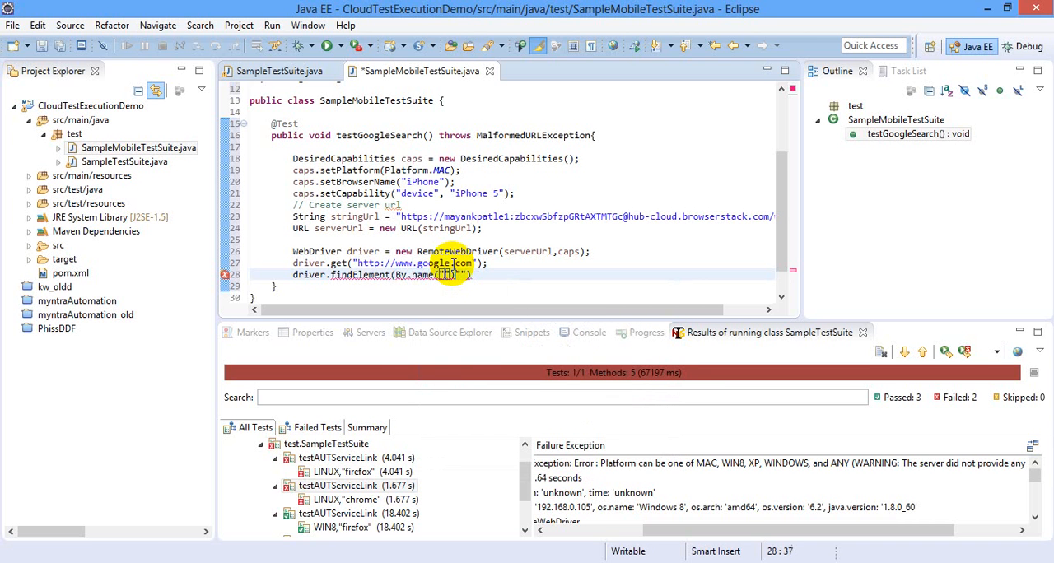
type("q")
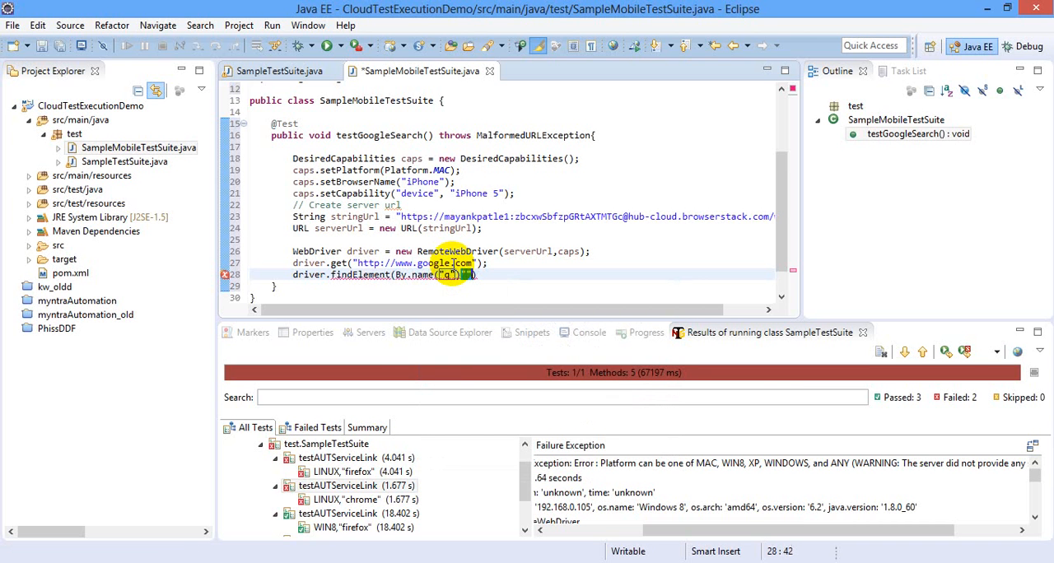
type(".sendKeys(\"\");")
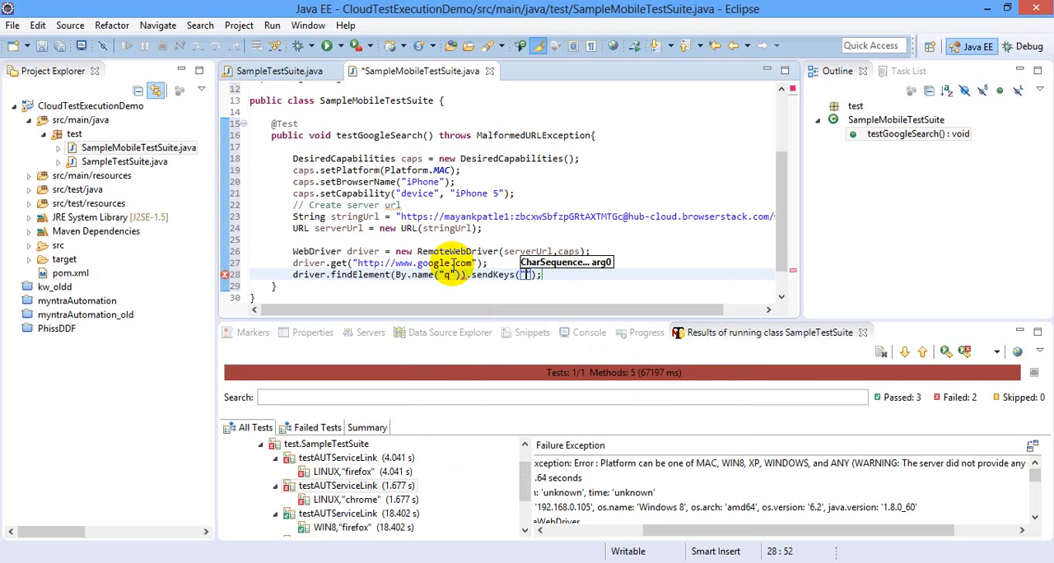
type("Vikas Thange Blog")
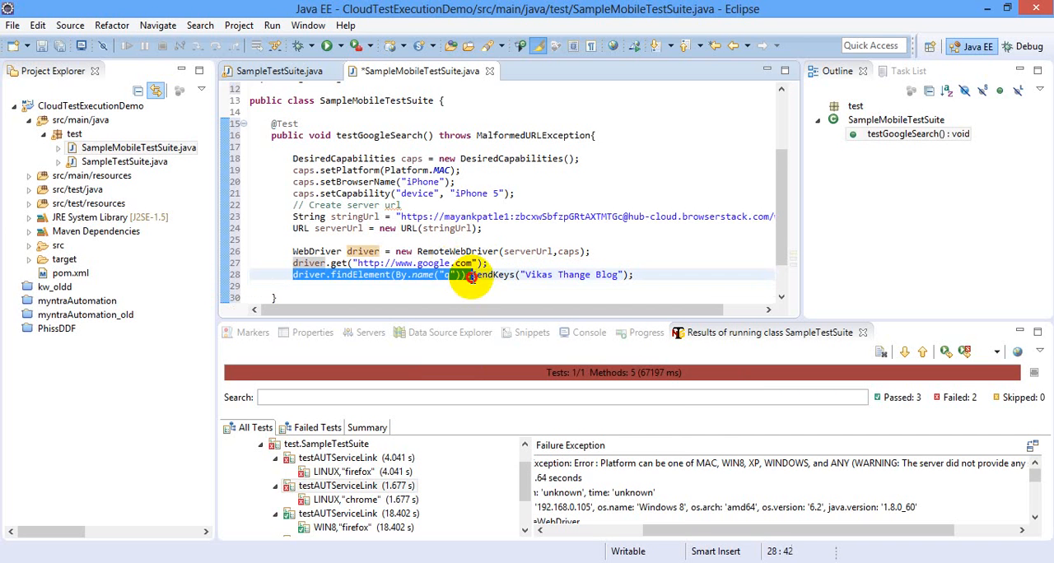
Submit the q search field with driver.findElement(By.name("q")).submit();.
type("driver.findElement(By.name(\"q\")).")
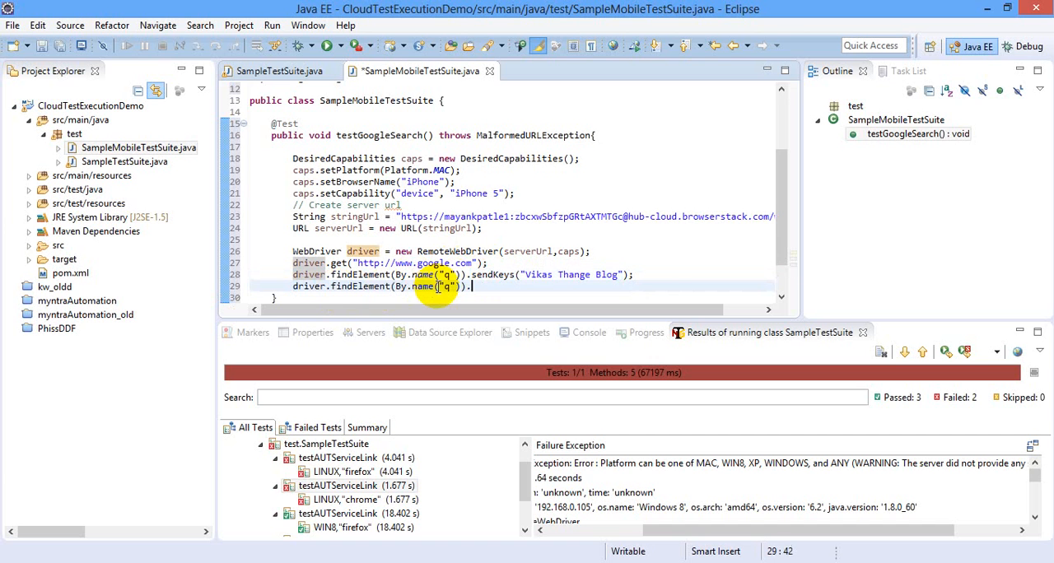
type("submit")
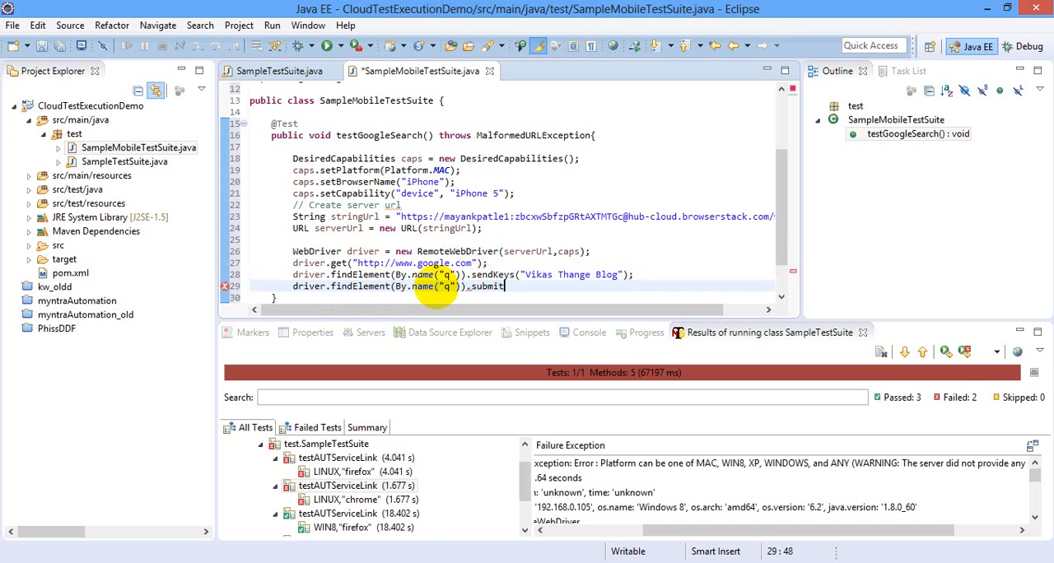
type("();")
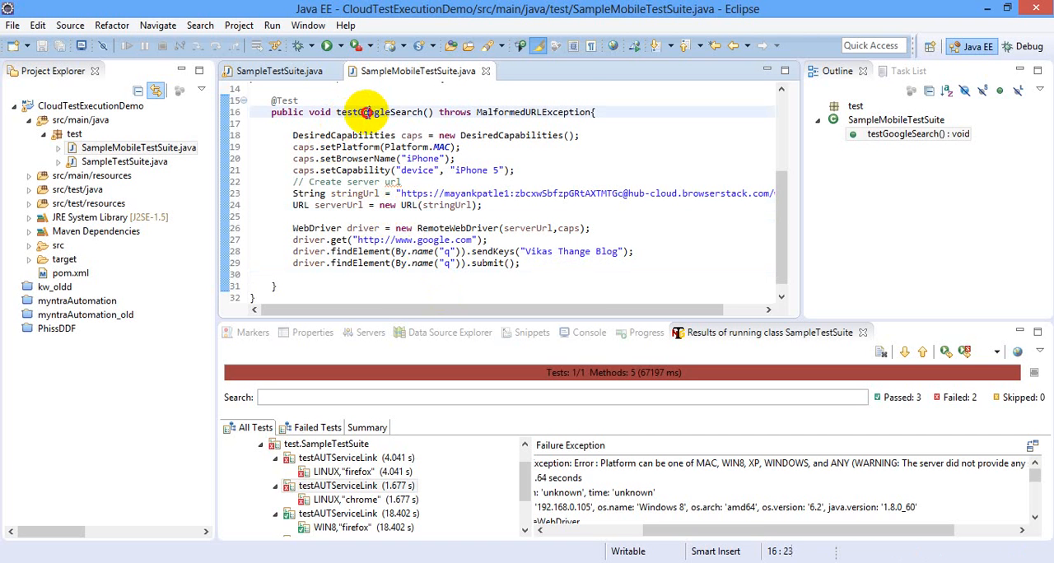
Run testGoogleSearch as a TestNG test and switch to the browser to watch the session.
right_click(365, 112)
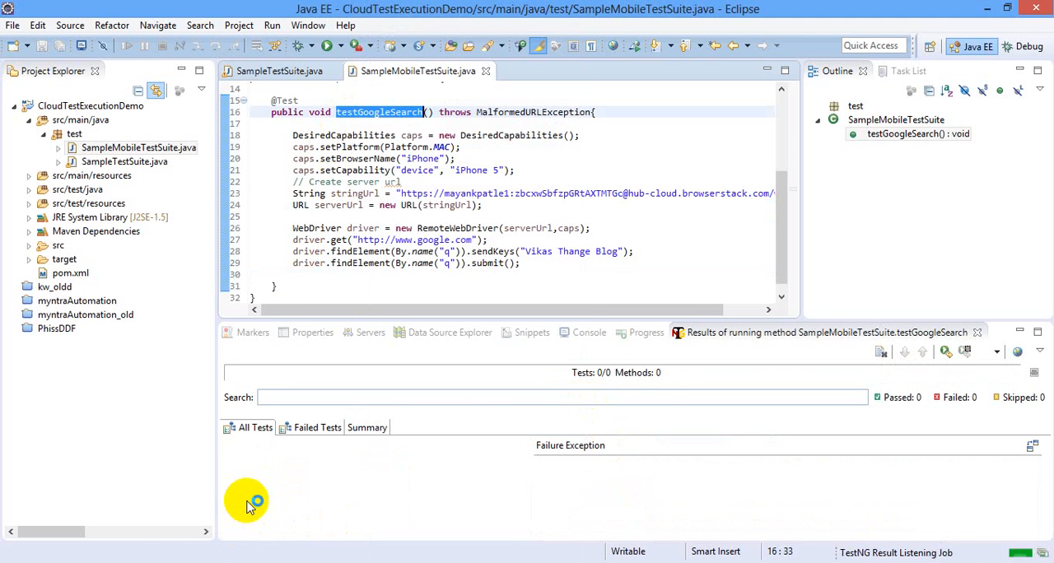
left_click(589, 332)
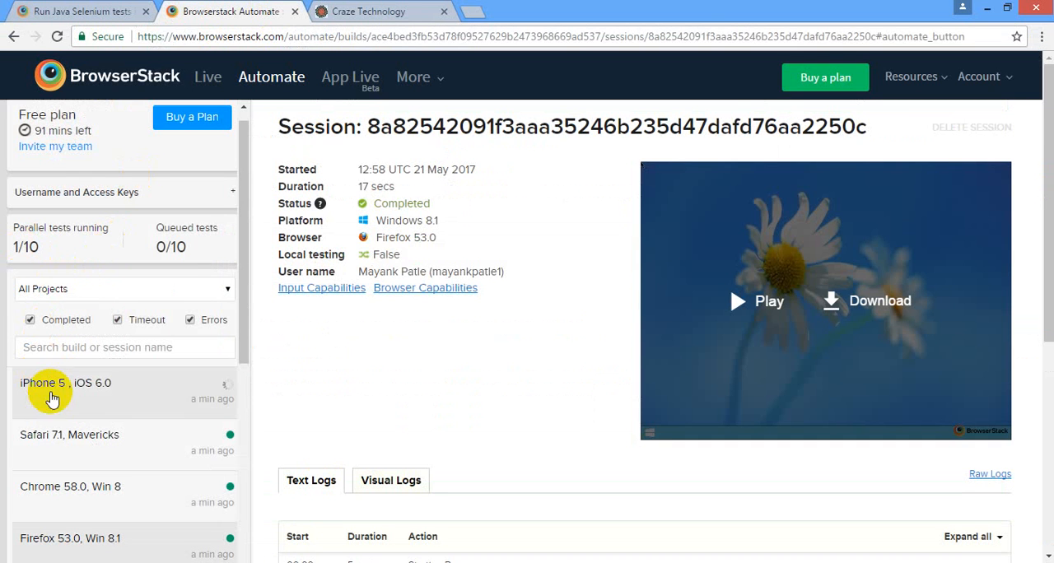
View the details of the running iPhone 5, iOS 6.0 session in BrowserStack Automate.
left_click(43, 381)
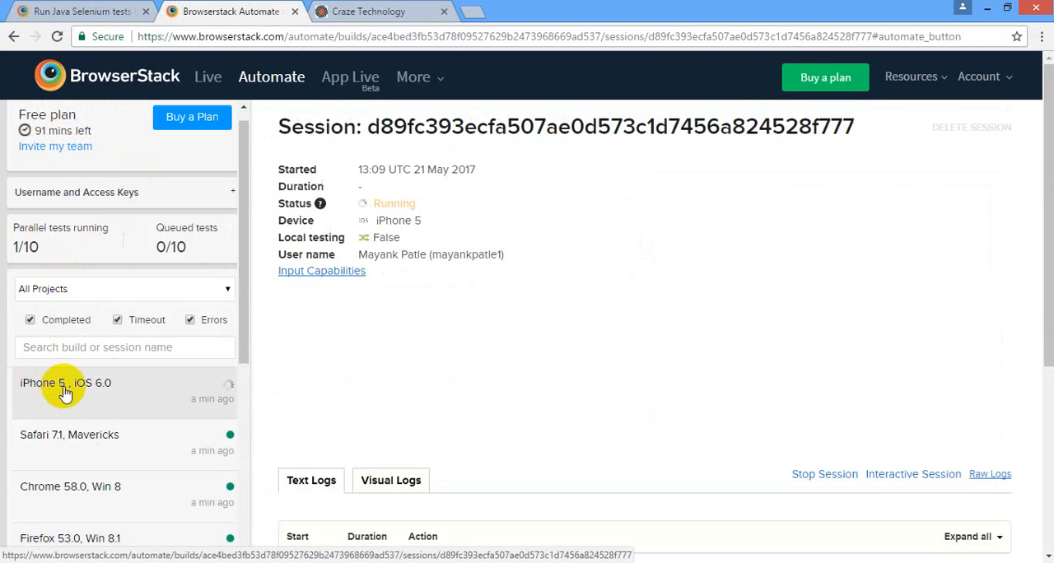
mouse_move(98, 393)
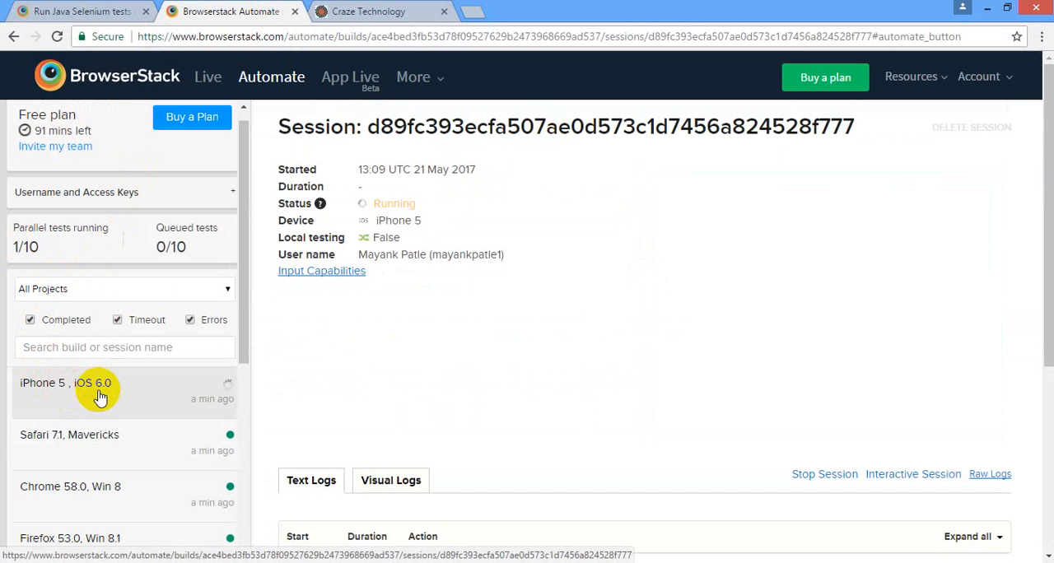
mouse_move(405, 376)
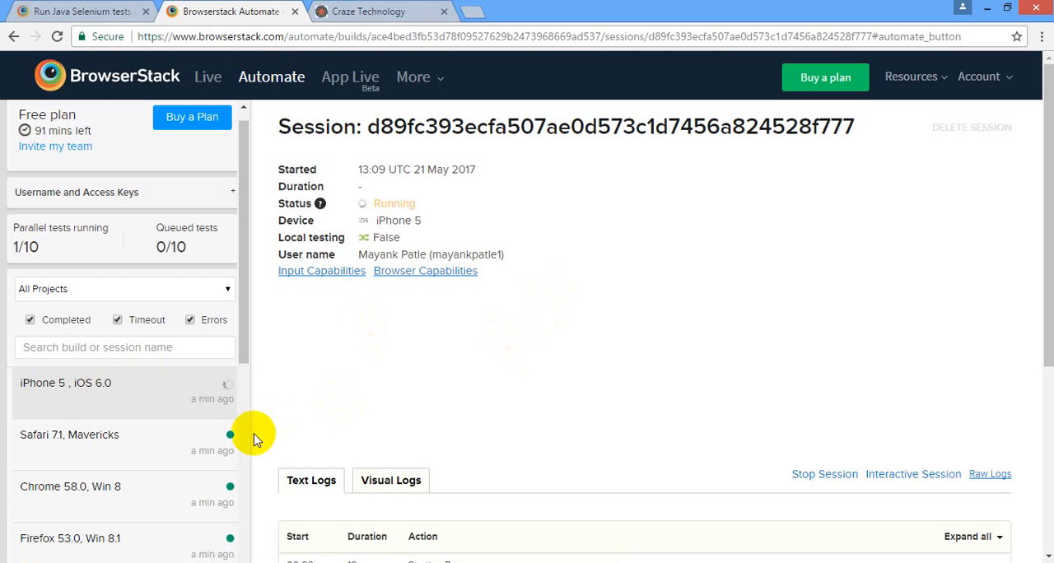
mouse_move(217, 412)
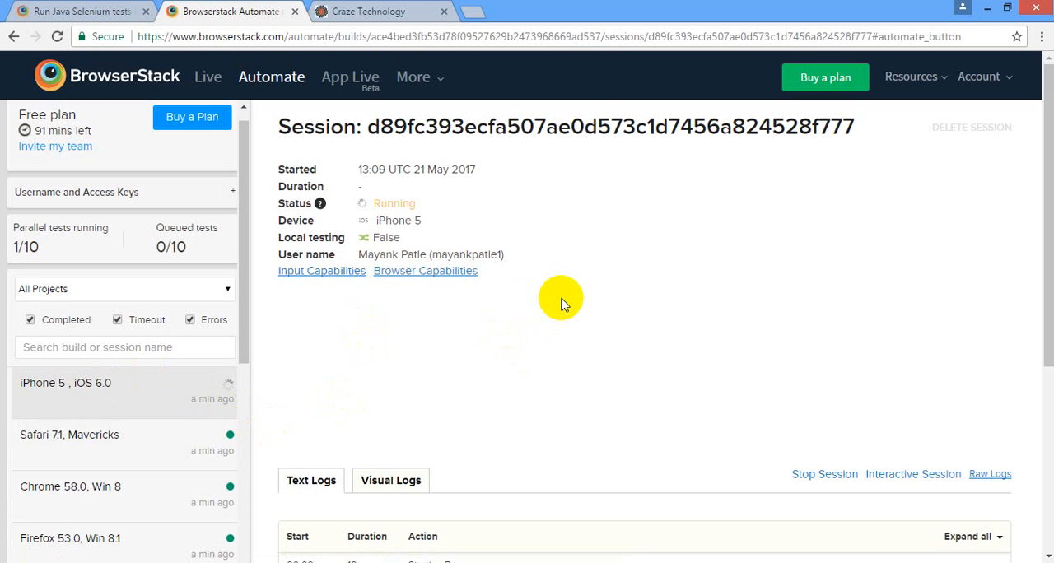
scroll("down", 3)
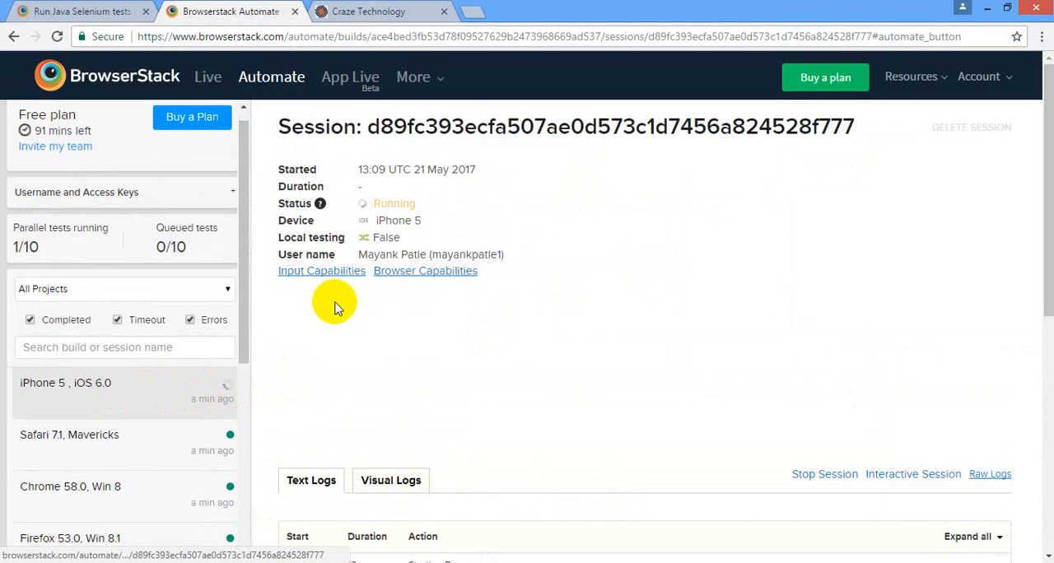
mouse_move(269, 76)
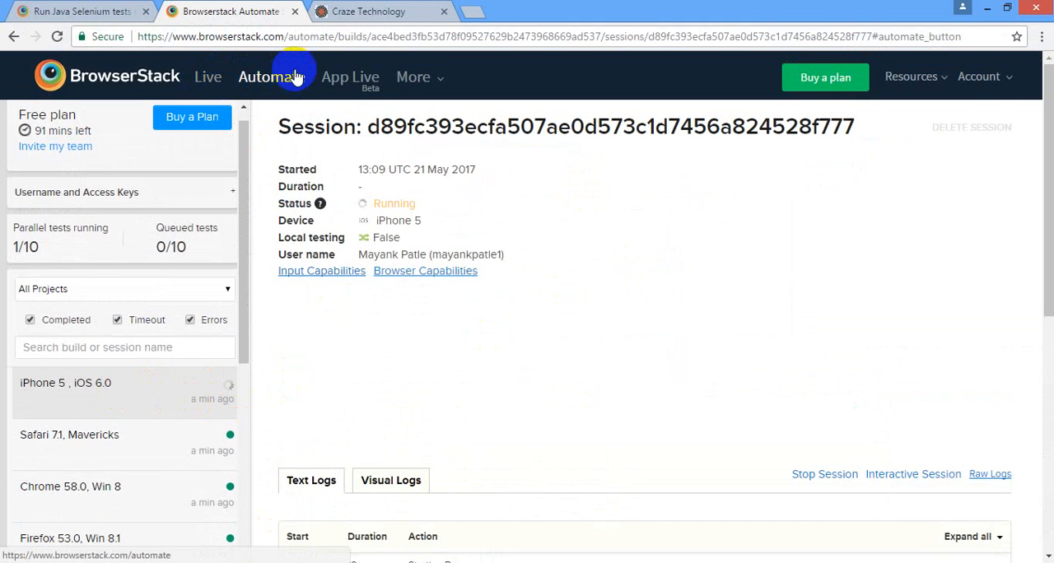
Reload the Automate dashboard so the iPhone 5 session page offers its recorded video.
left_click(270, 76)
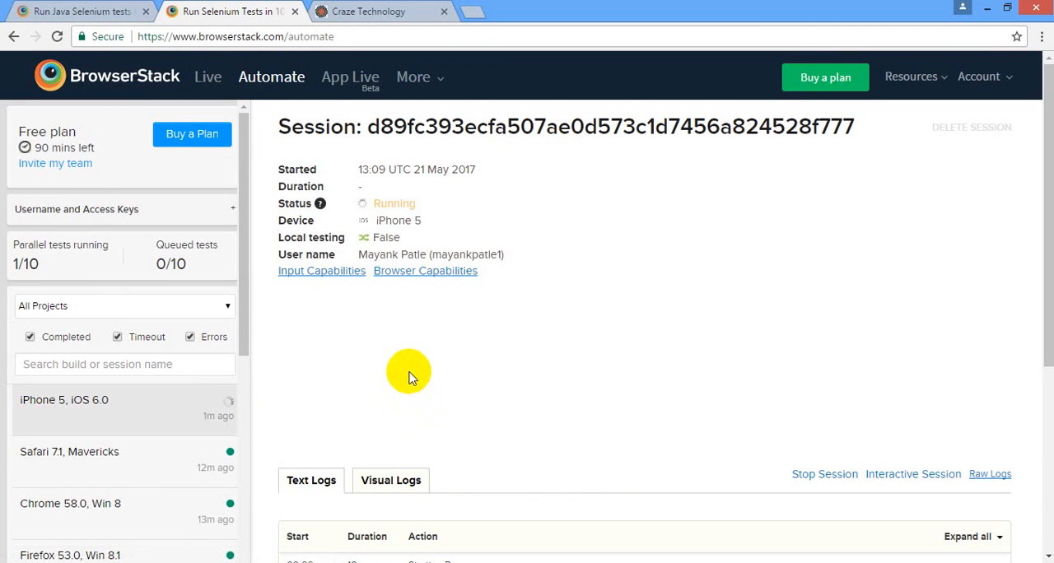
mouse_move(388, 209)
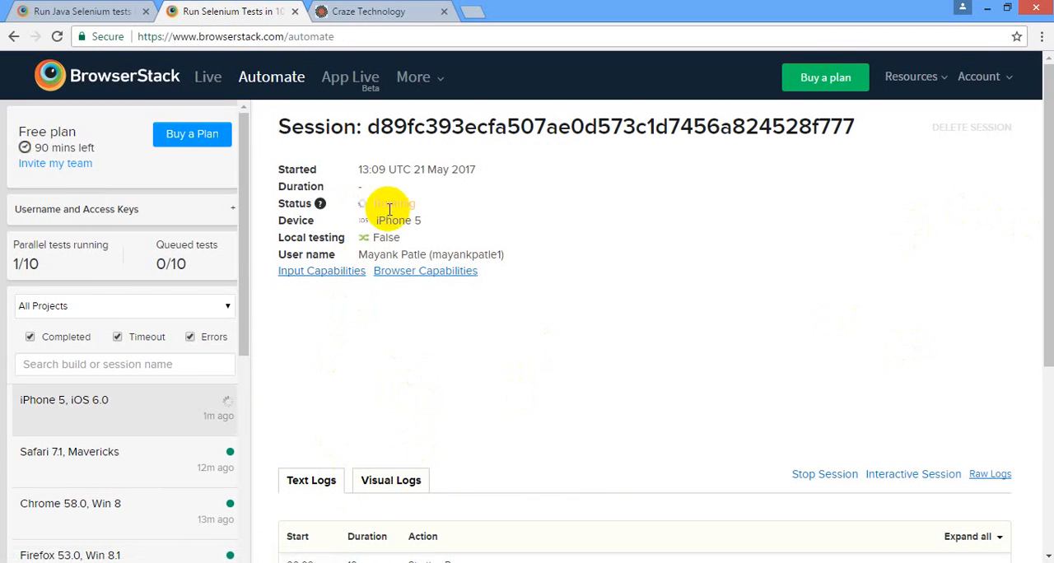
mouse_move(428, 415)
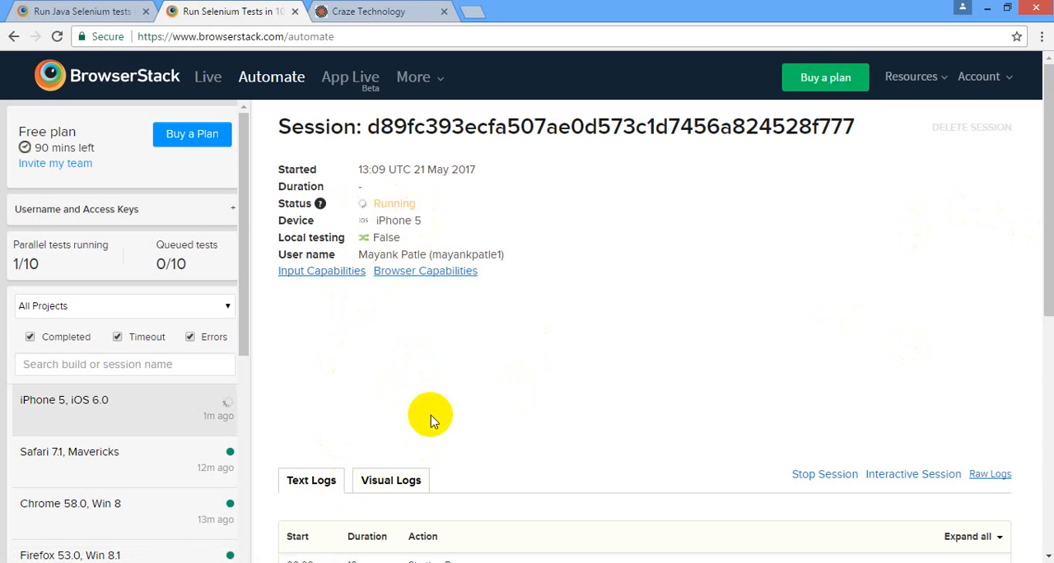
mouse_move(591, 545)
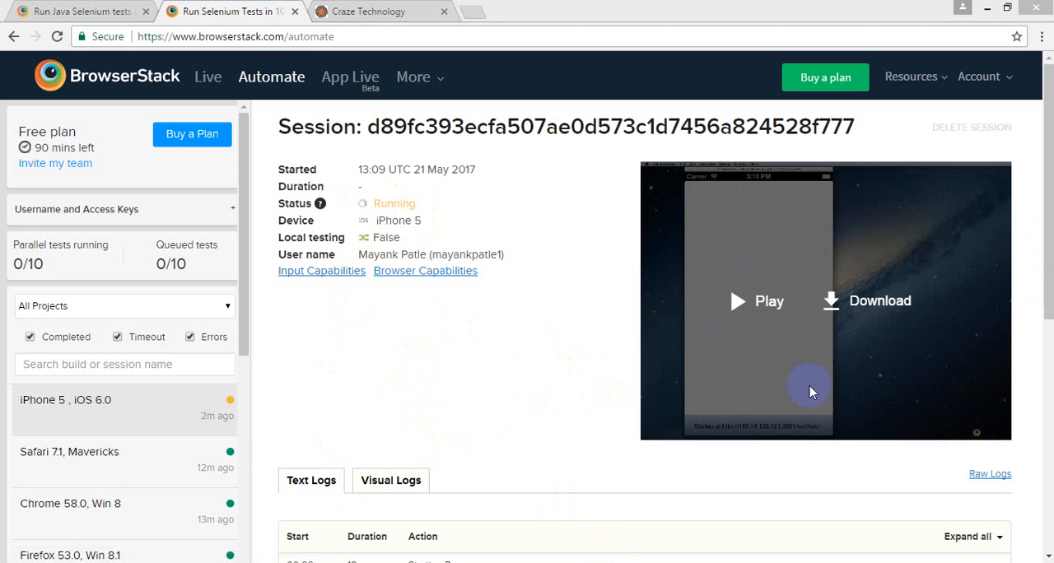
Play the session video full screen showing Google results for Vikas Thange Blog.
left_click(737, 302)
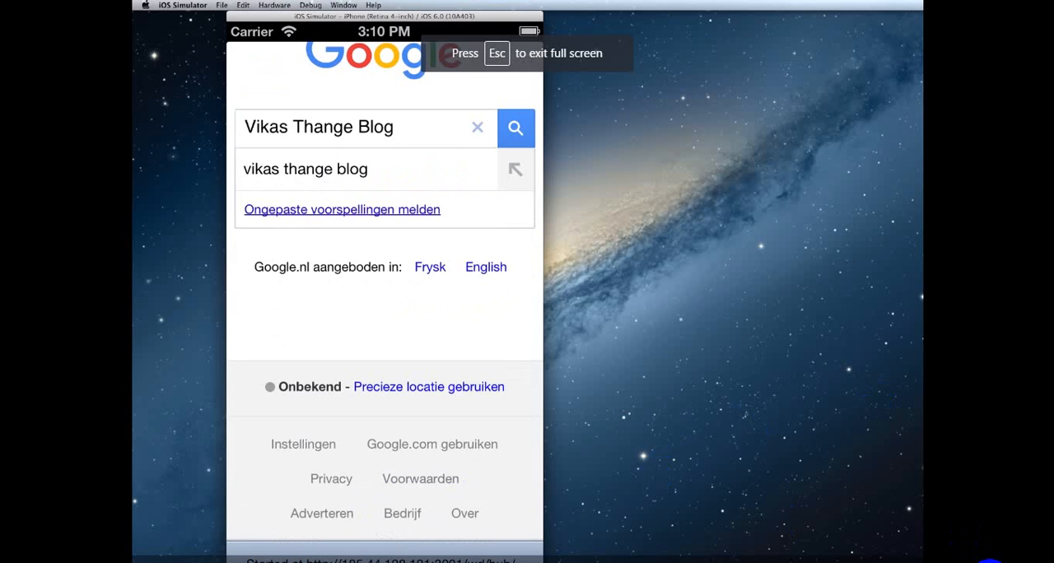
left_click(513, 126)
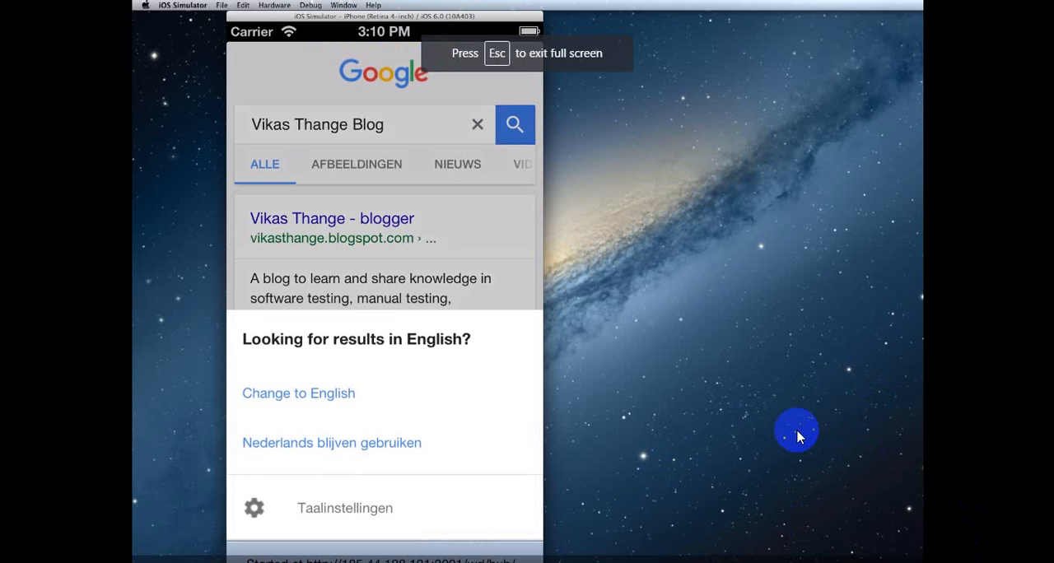
mouse_move(420, 39)
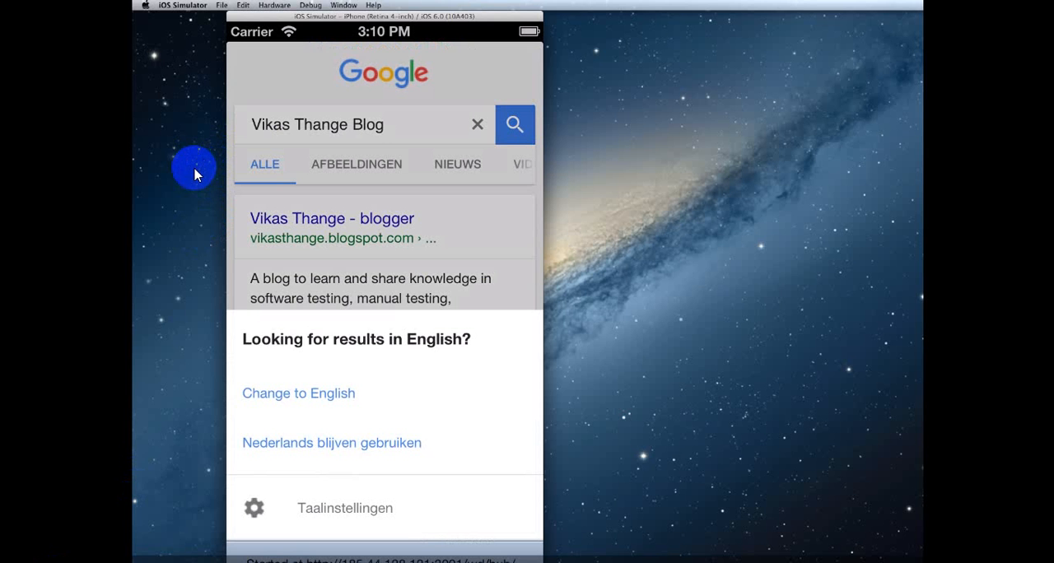
mouse_move(188, 204)
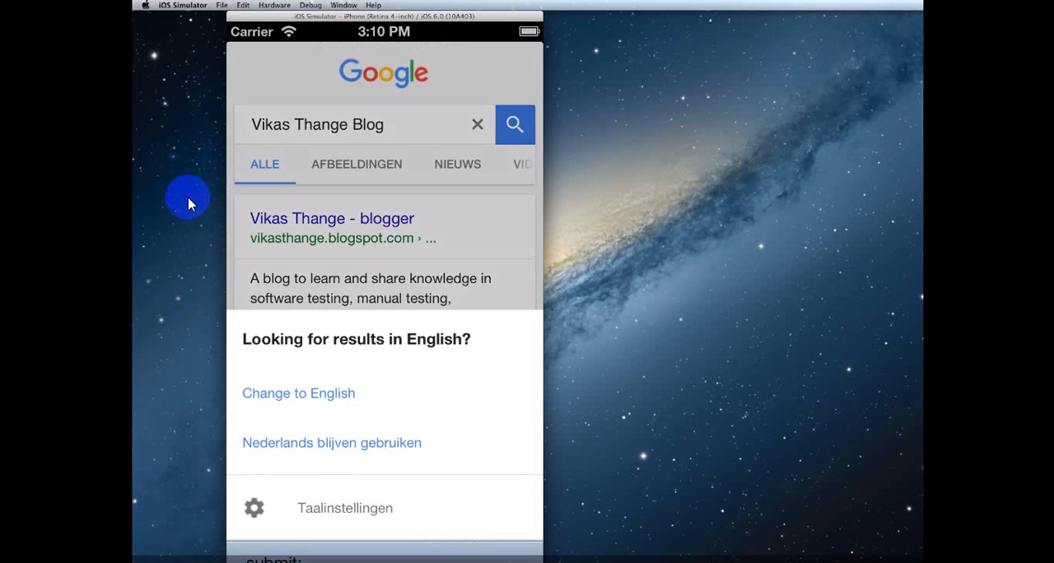
mouse_move(188, 220)
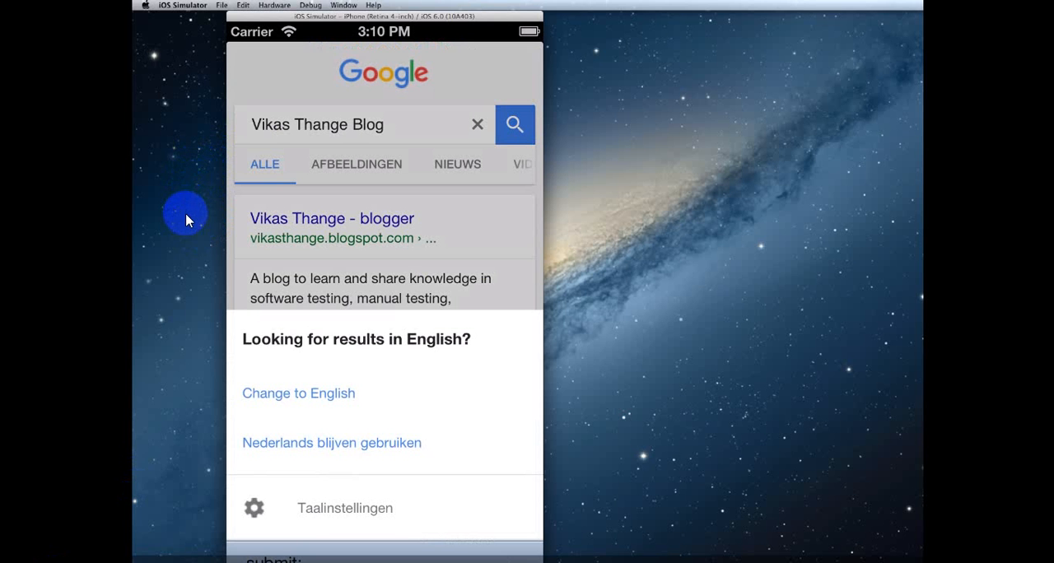
mouse_move(188, 227)
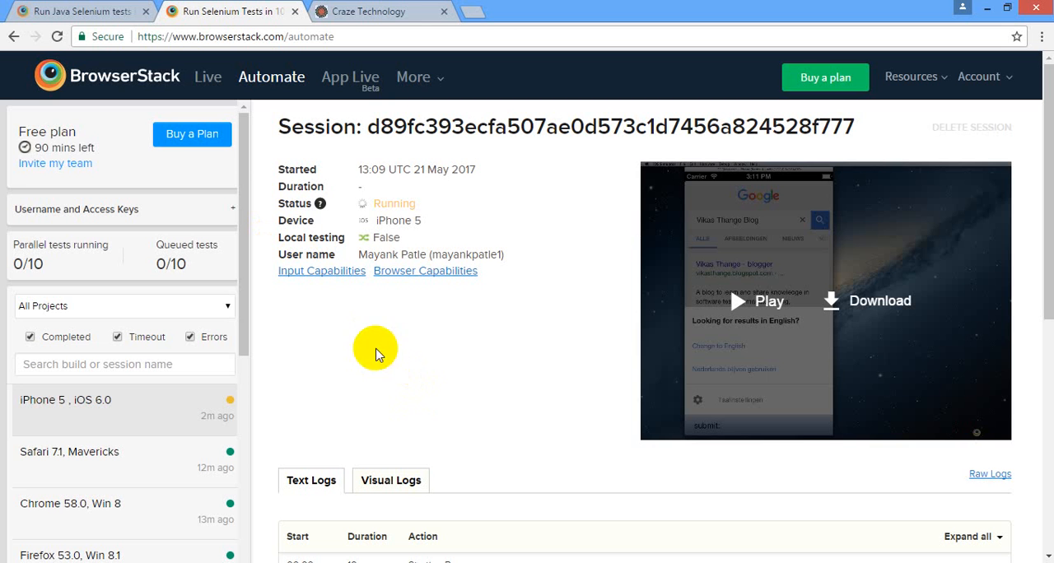
mouse_move(347, 379)
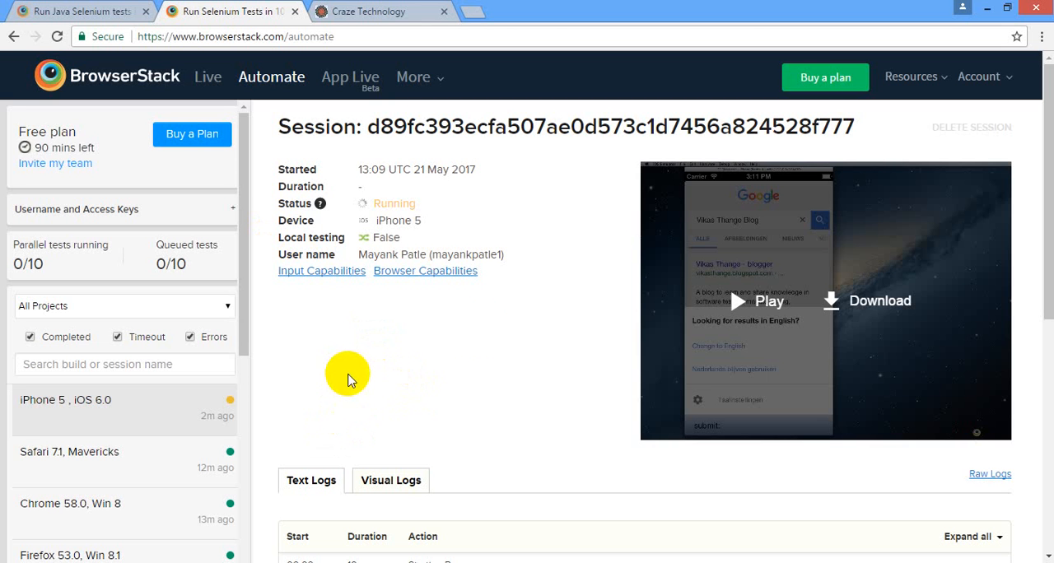
Show the Visual Logs warning and select the browserstack.debug capability name it requires.
scroll("down", 3)
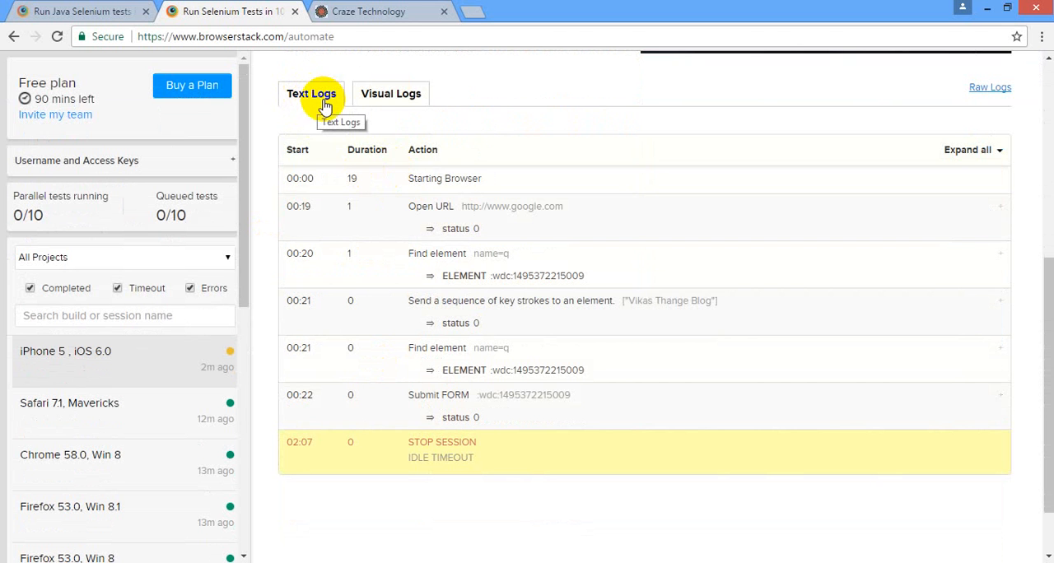
left_click(390, 93)
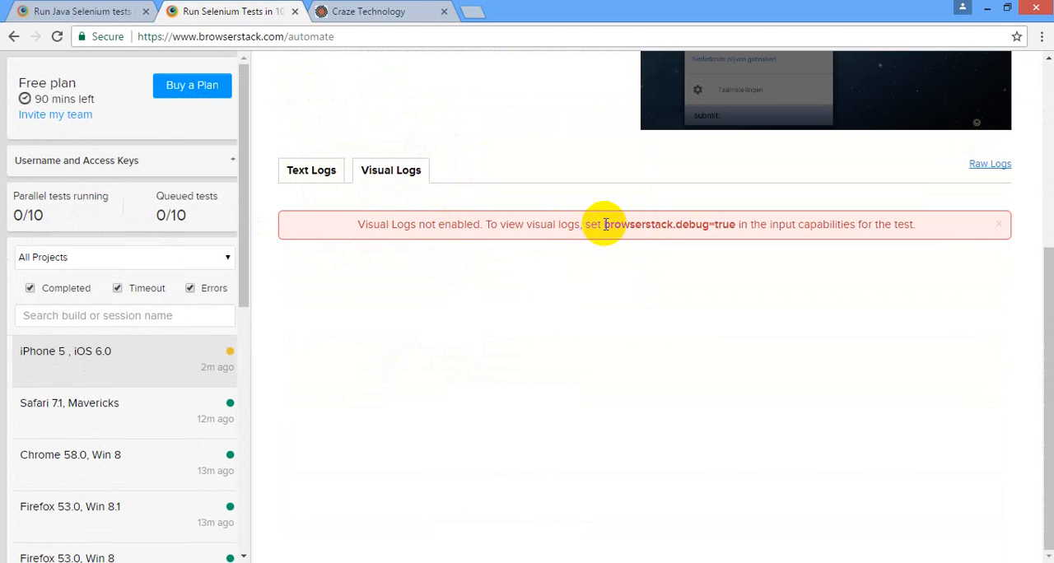
double_click(661, 224)
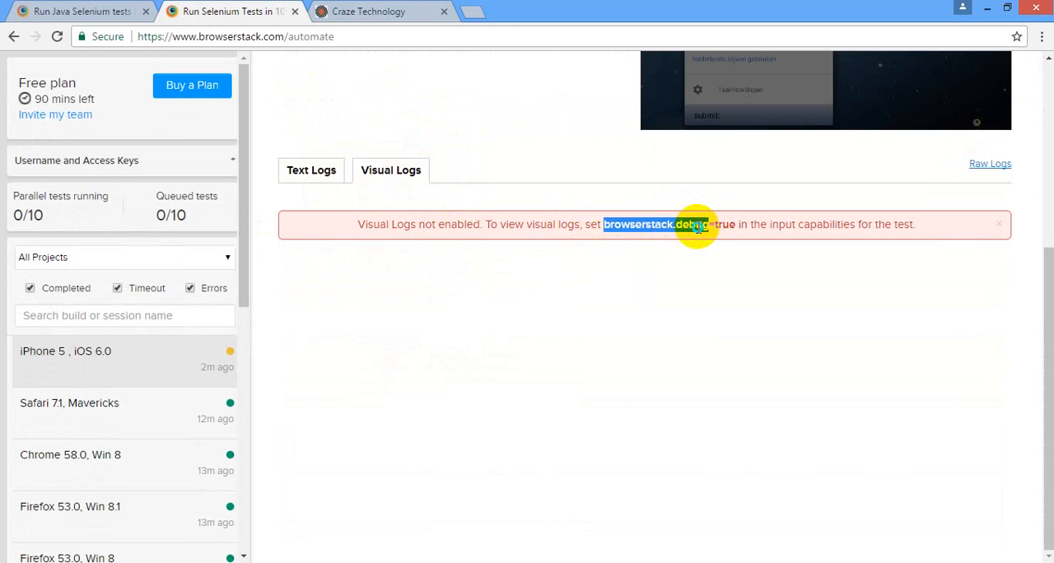
mouse_move(263, 560)
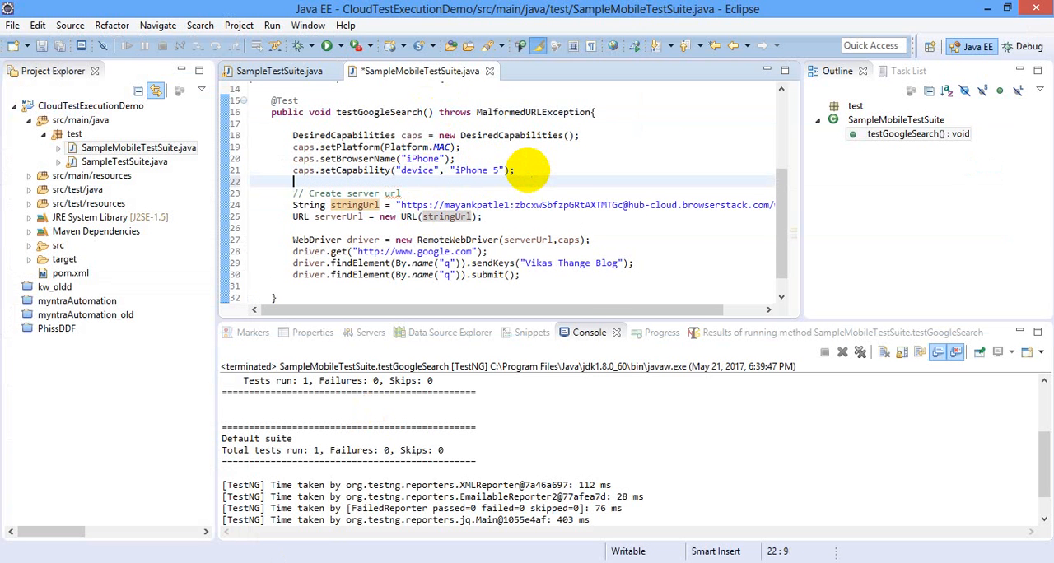
Add caps.setCapability("browserstack.debug", true) and driver.quit(), then run as a TestNG Test.
type("caps.setCapability(\"browserstack.debug\", value);")
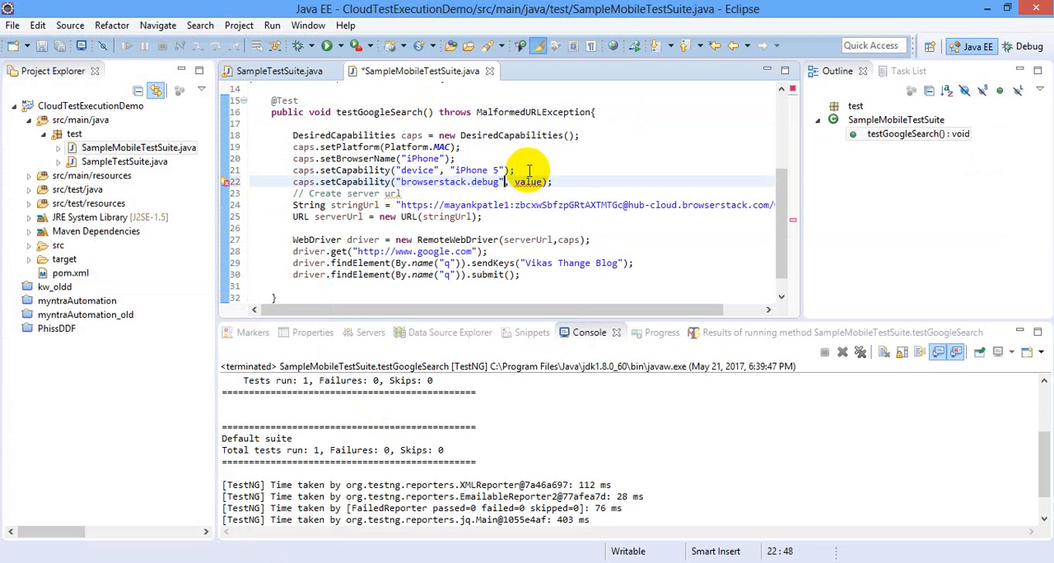
type("true")
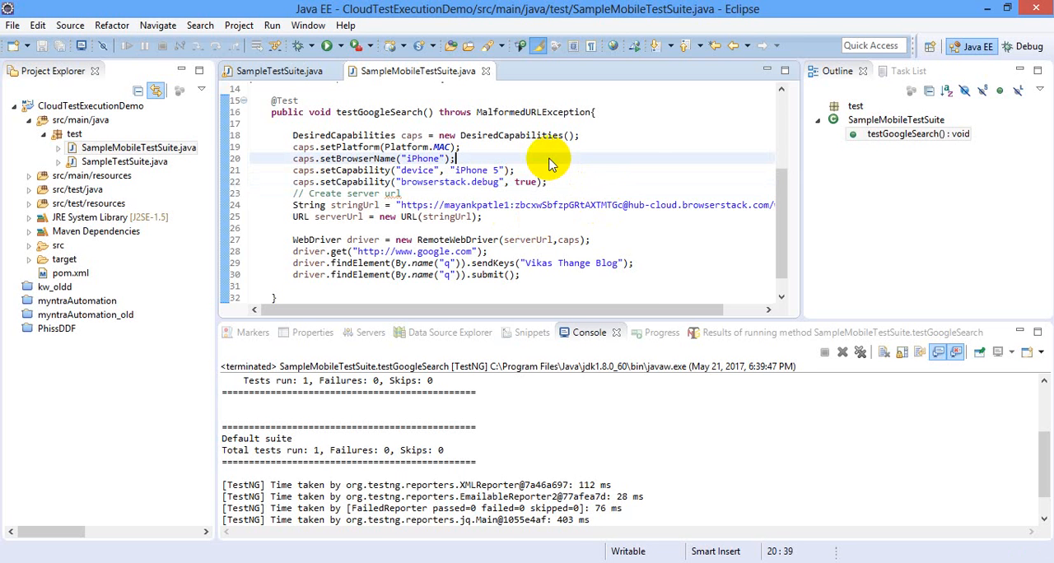
right_click(403, 223)
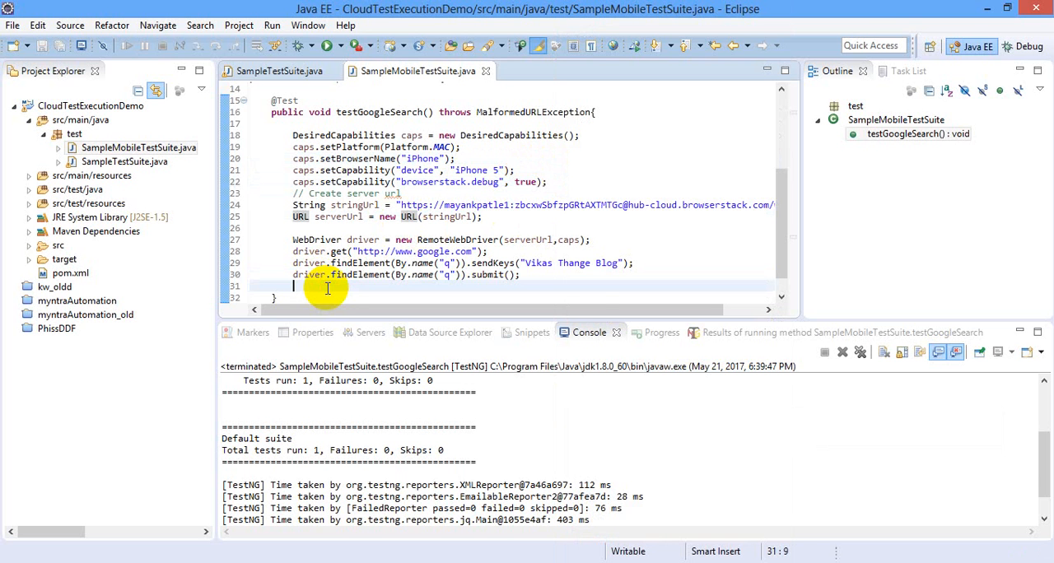
type("driver.")
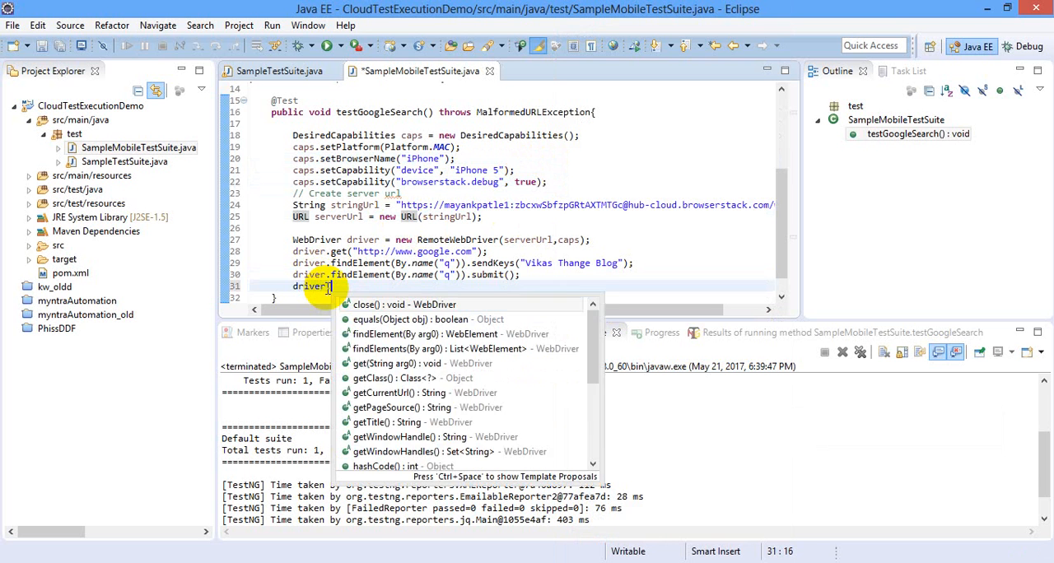
type("quit();")
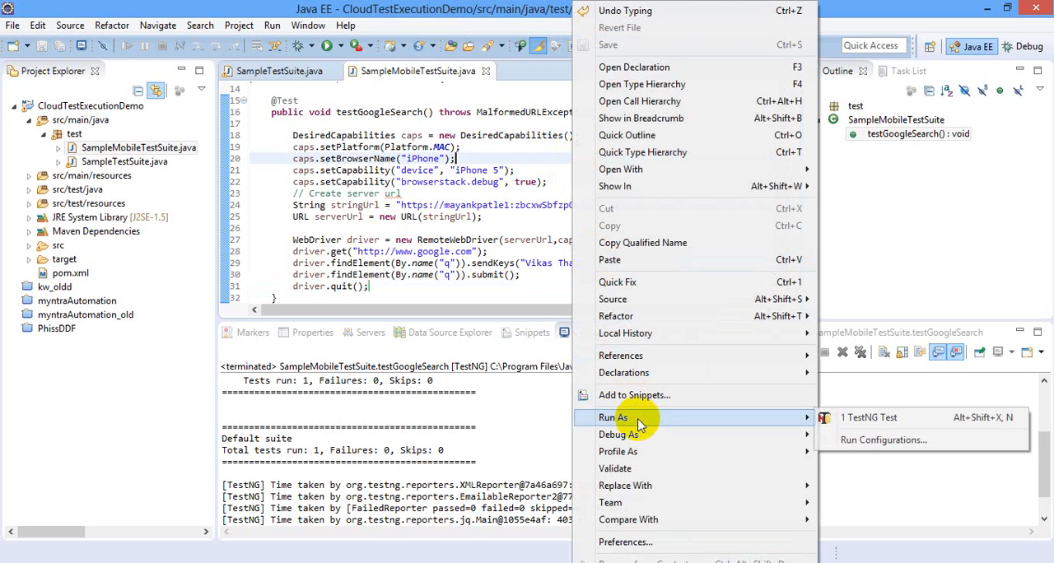
left_click(867, 418)
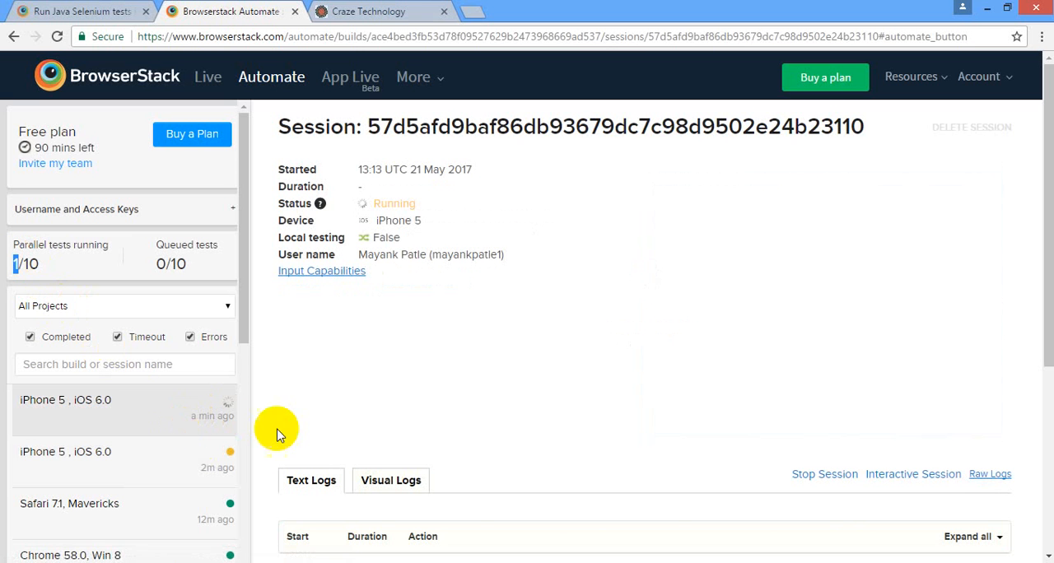
View the new iPhone 5 session's Visual Logs while its recorded video is fetched.
left_click(390, 326)
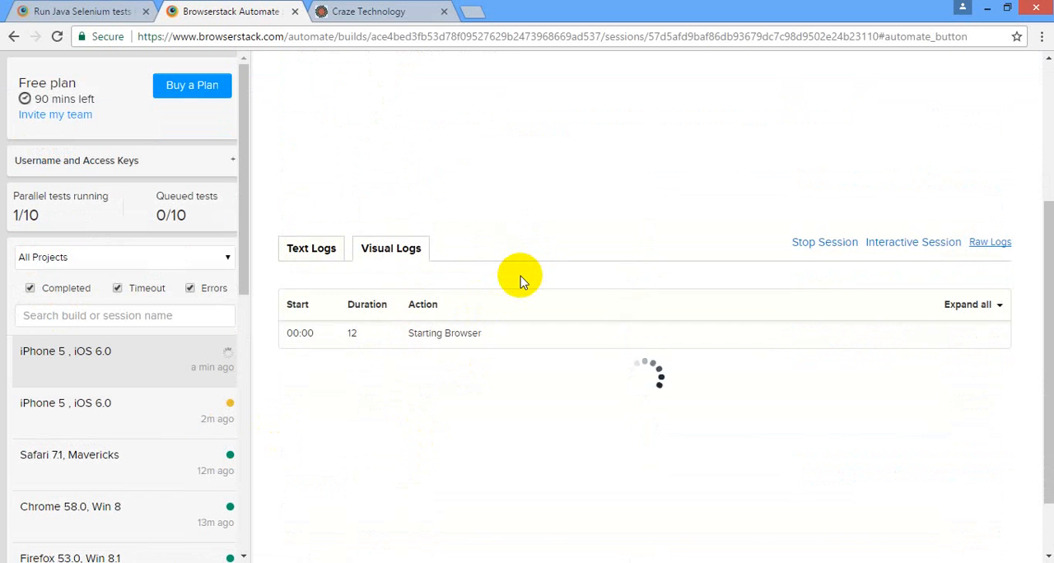
left_click(823, 242)
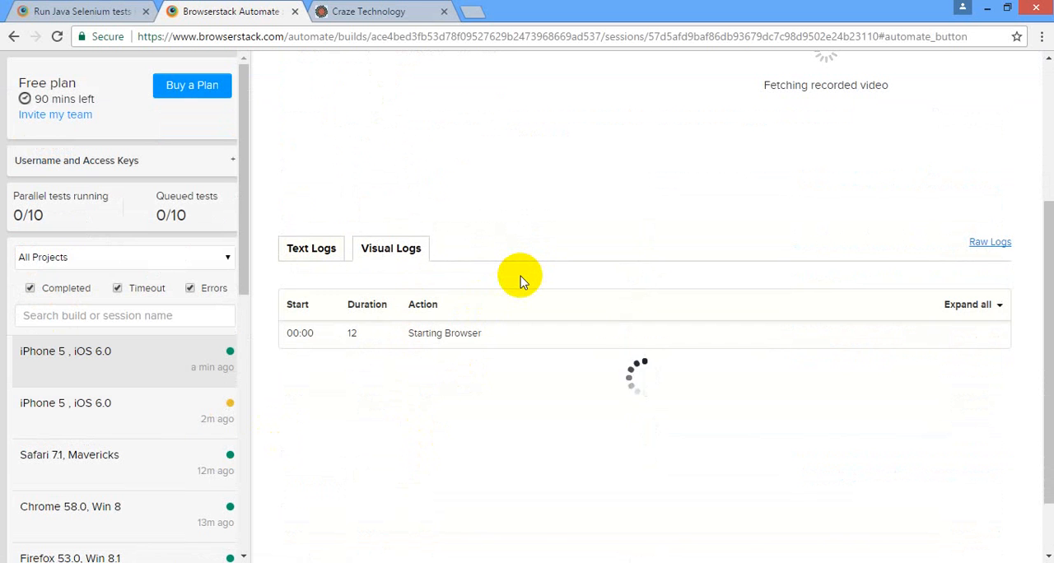
mouse_move(237, 329)
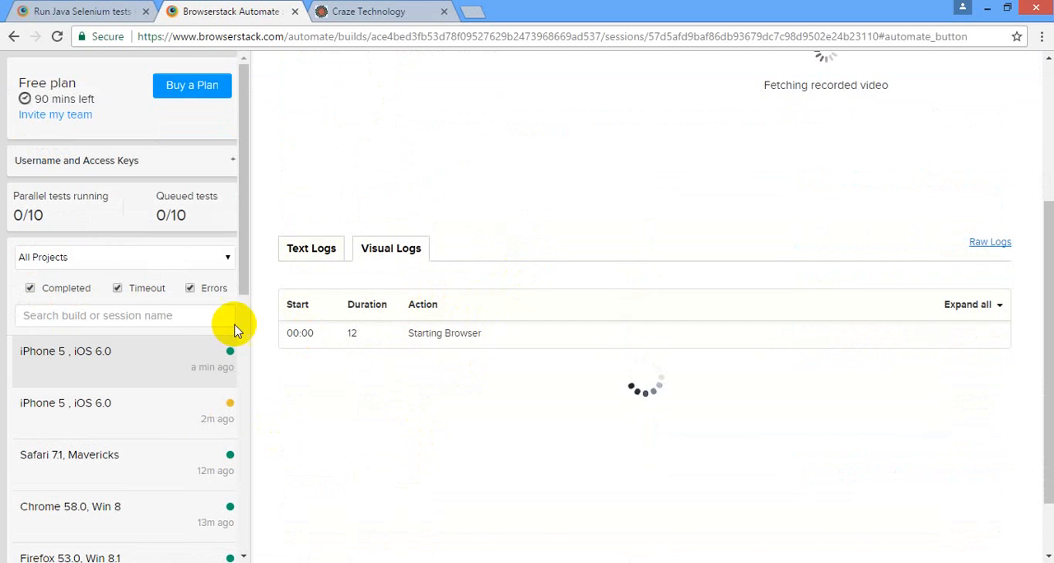
mouse_move(573, 227)
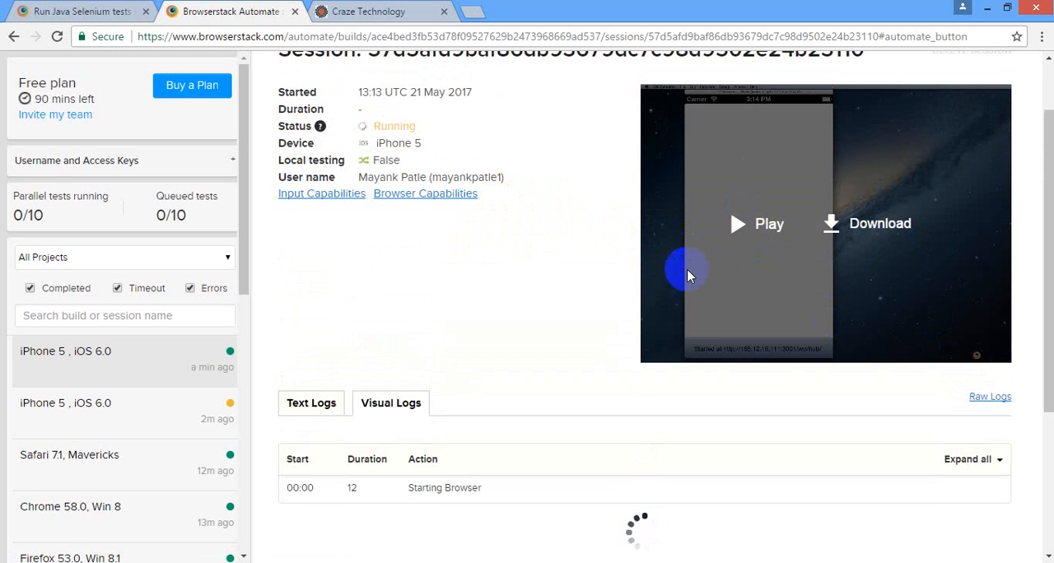
mouse_move(734, 221)
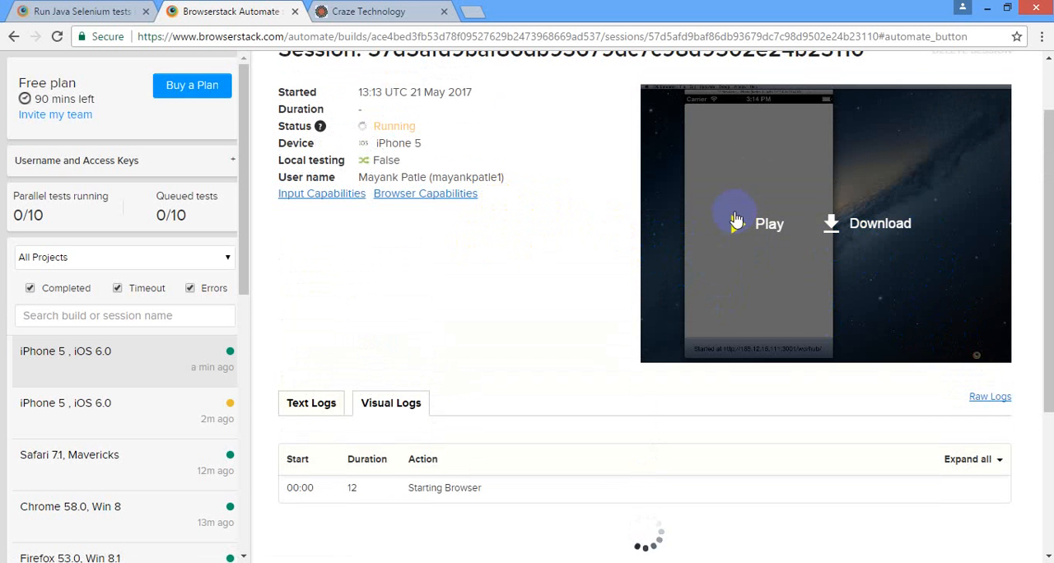
Play the session video full screen and pause it on the Vikas Thange Blog Google results.
left_click(755, 224)
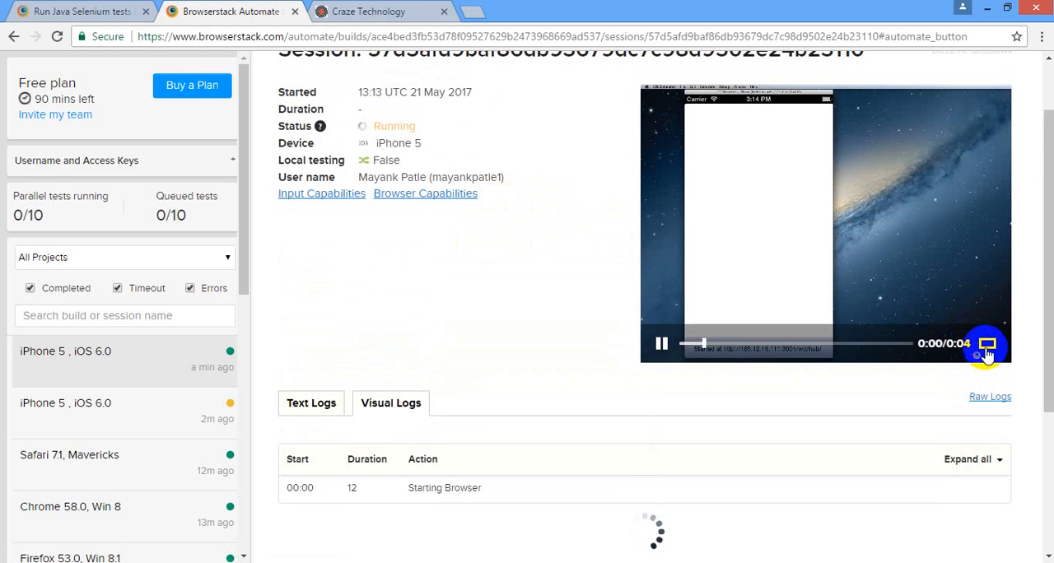
left_click(984, 342)
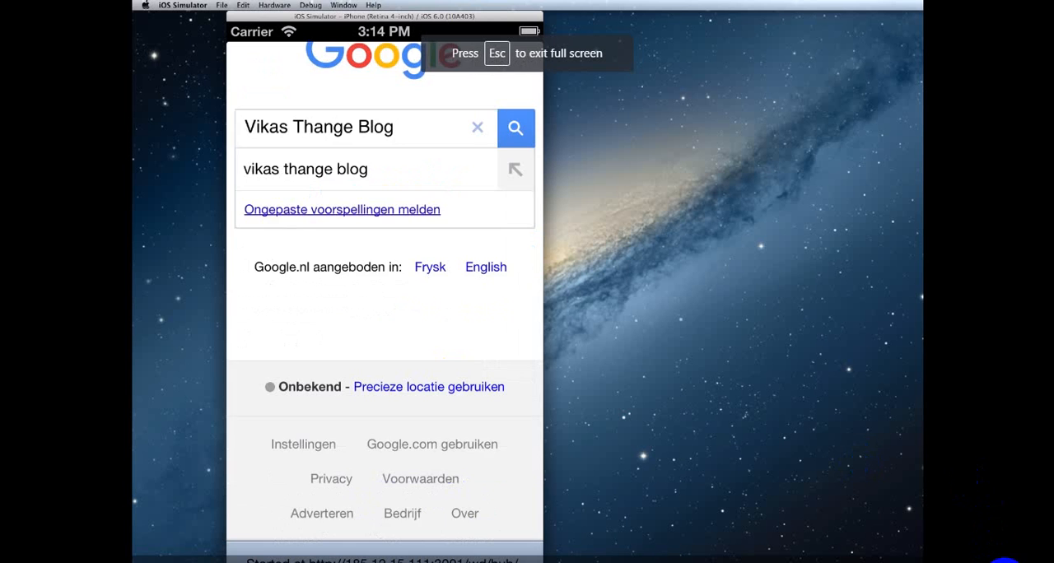
left_click(513, 127)
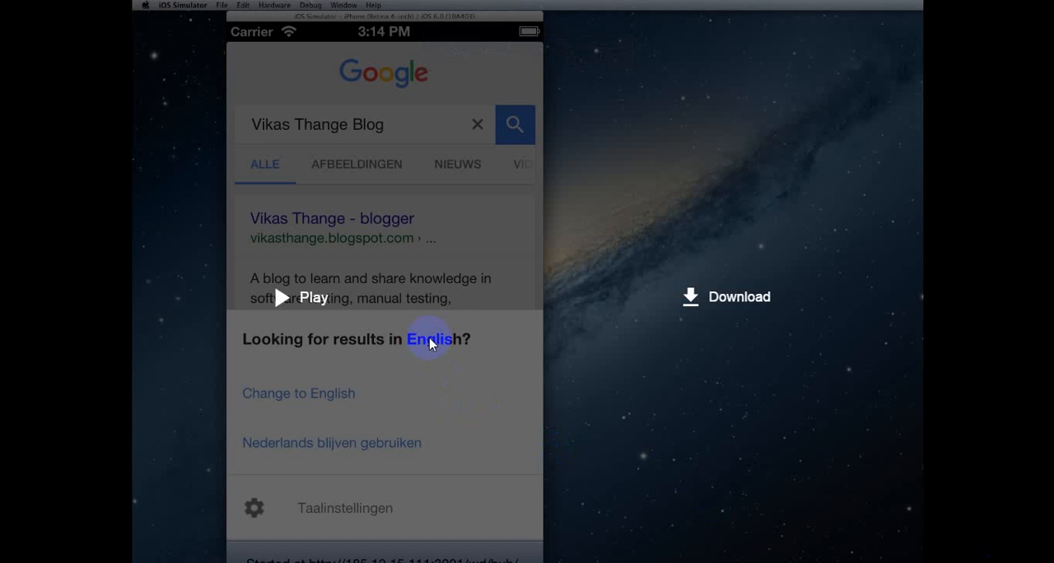
mouse_move(288, 297)
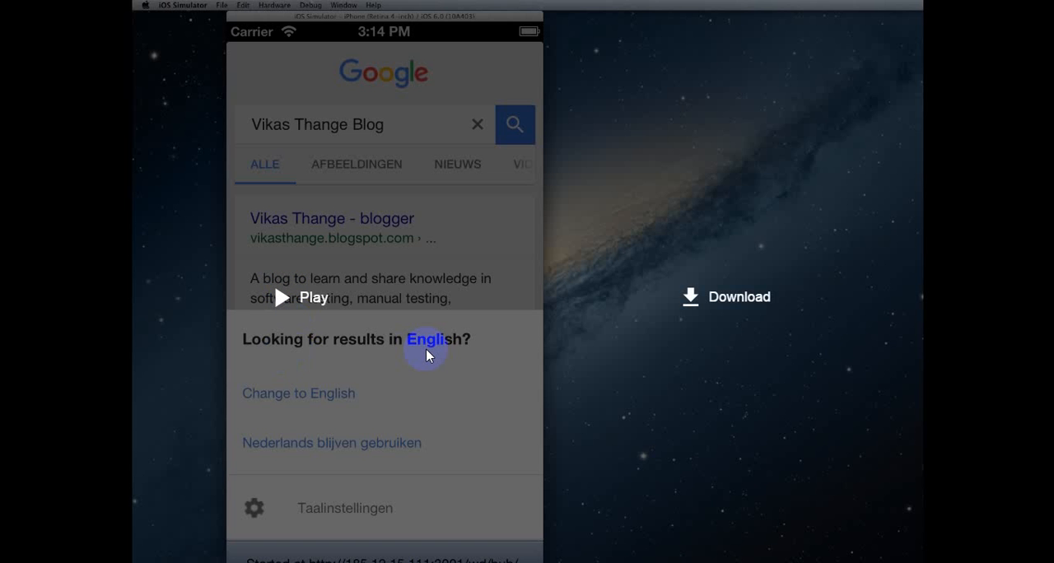
mouse_move(378, 231)
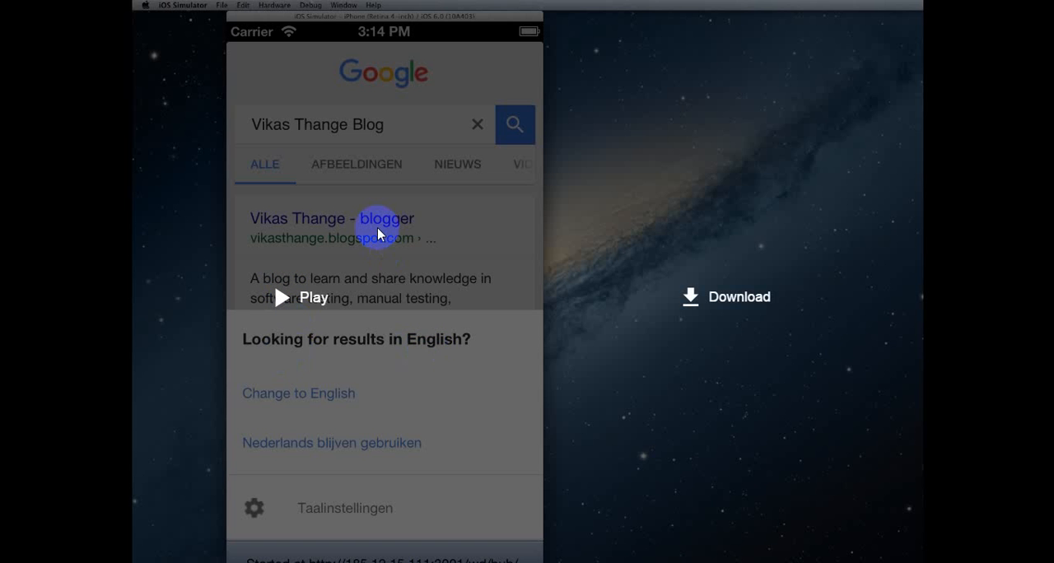
mouse_move(471, 201)
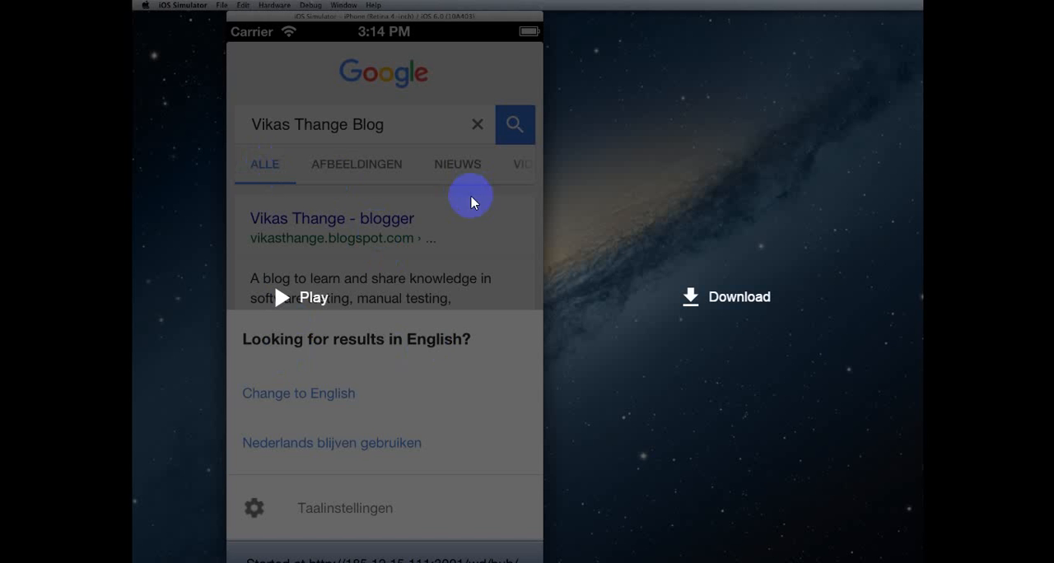
mouse_move(339, 471)
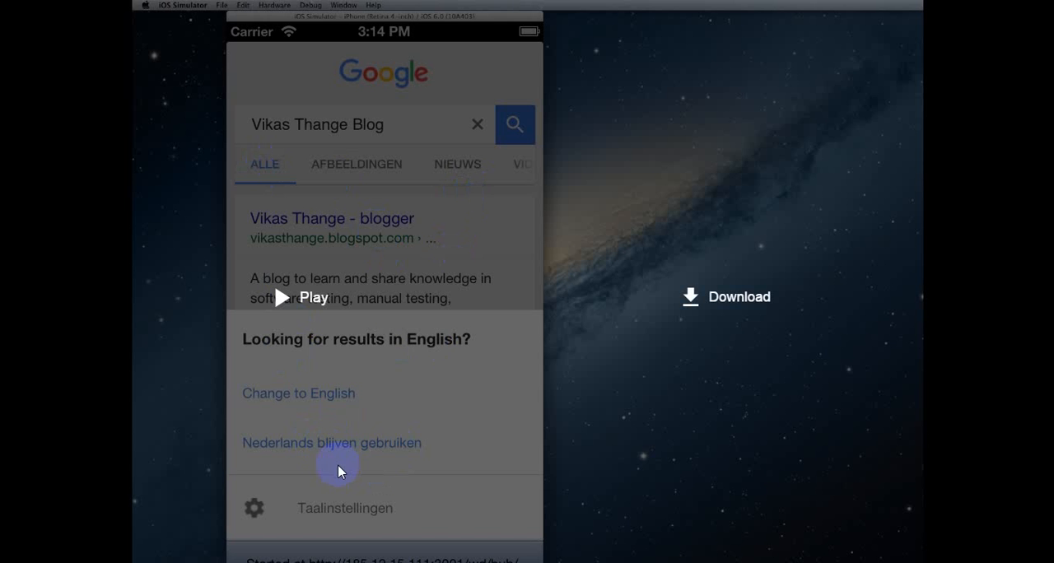